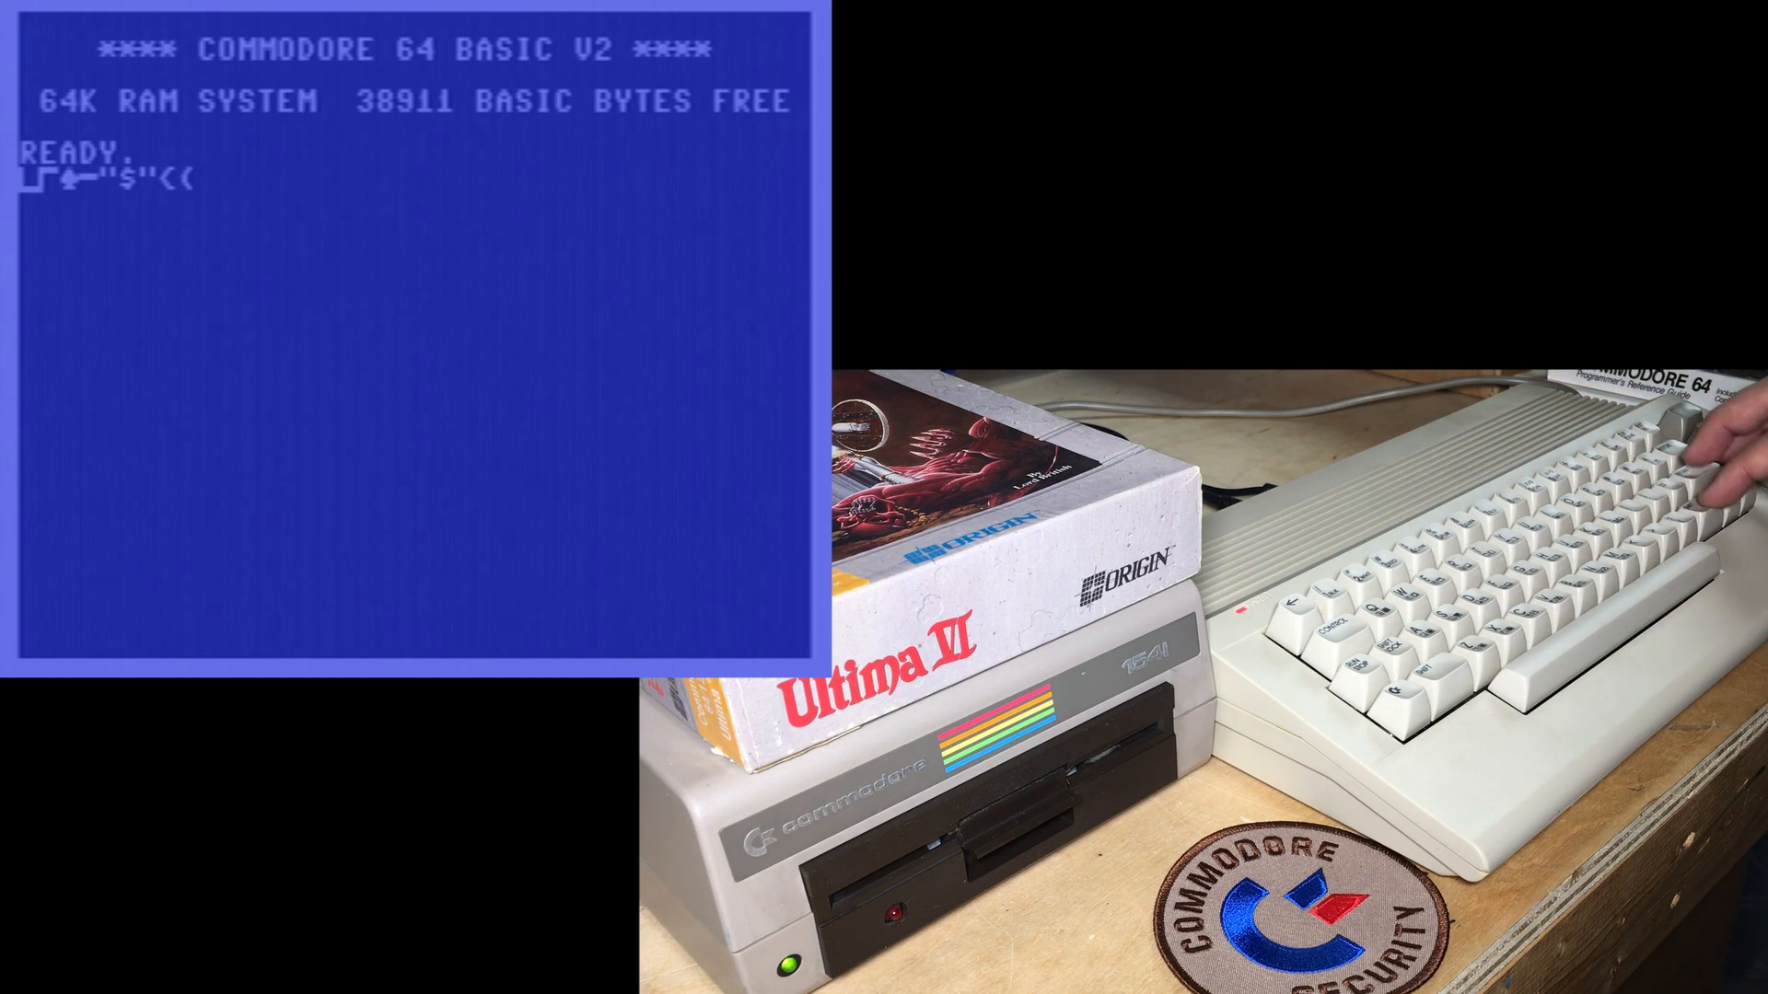
- Type LOAD at the READY prompt, which shows only garbled symbols
{"action": "type", "text": "LOAD"}
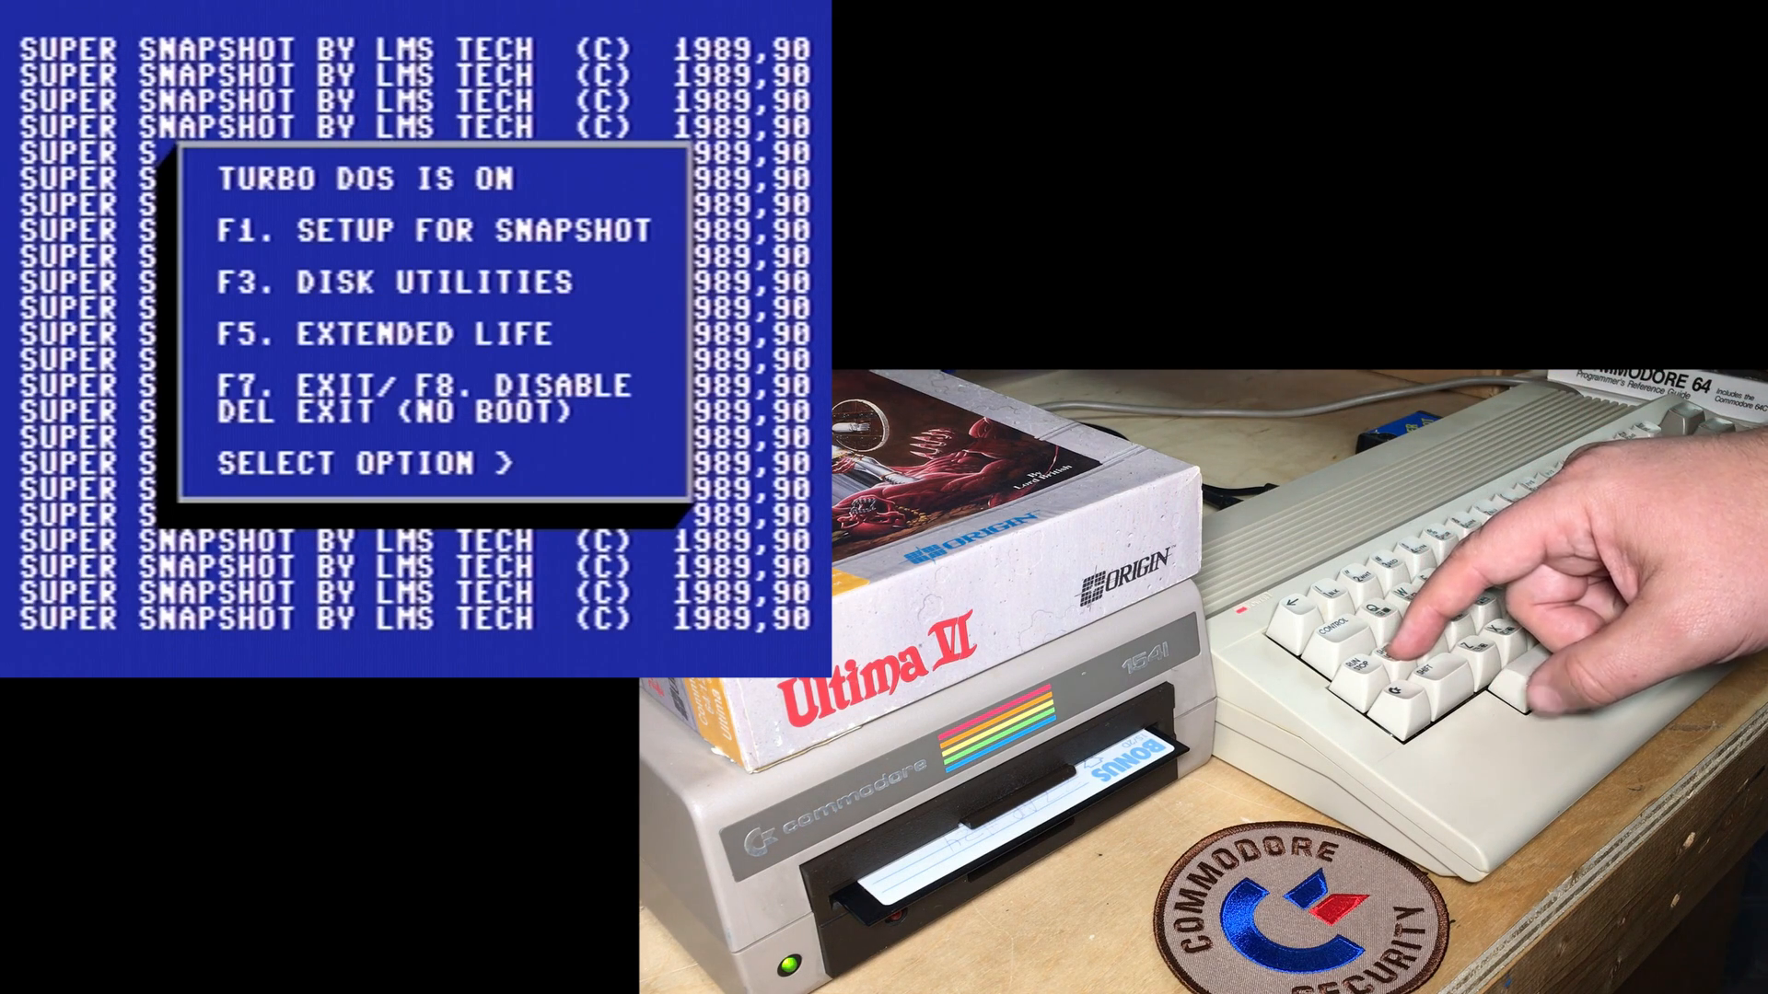
- Exit the Super Snapshot menu to BASIC, which now shows TURBO V5 under READY
{"action": "key", "text": "Delete"}
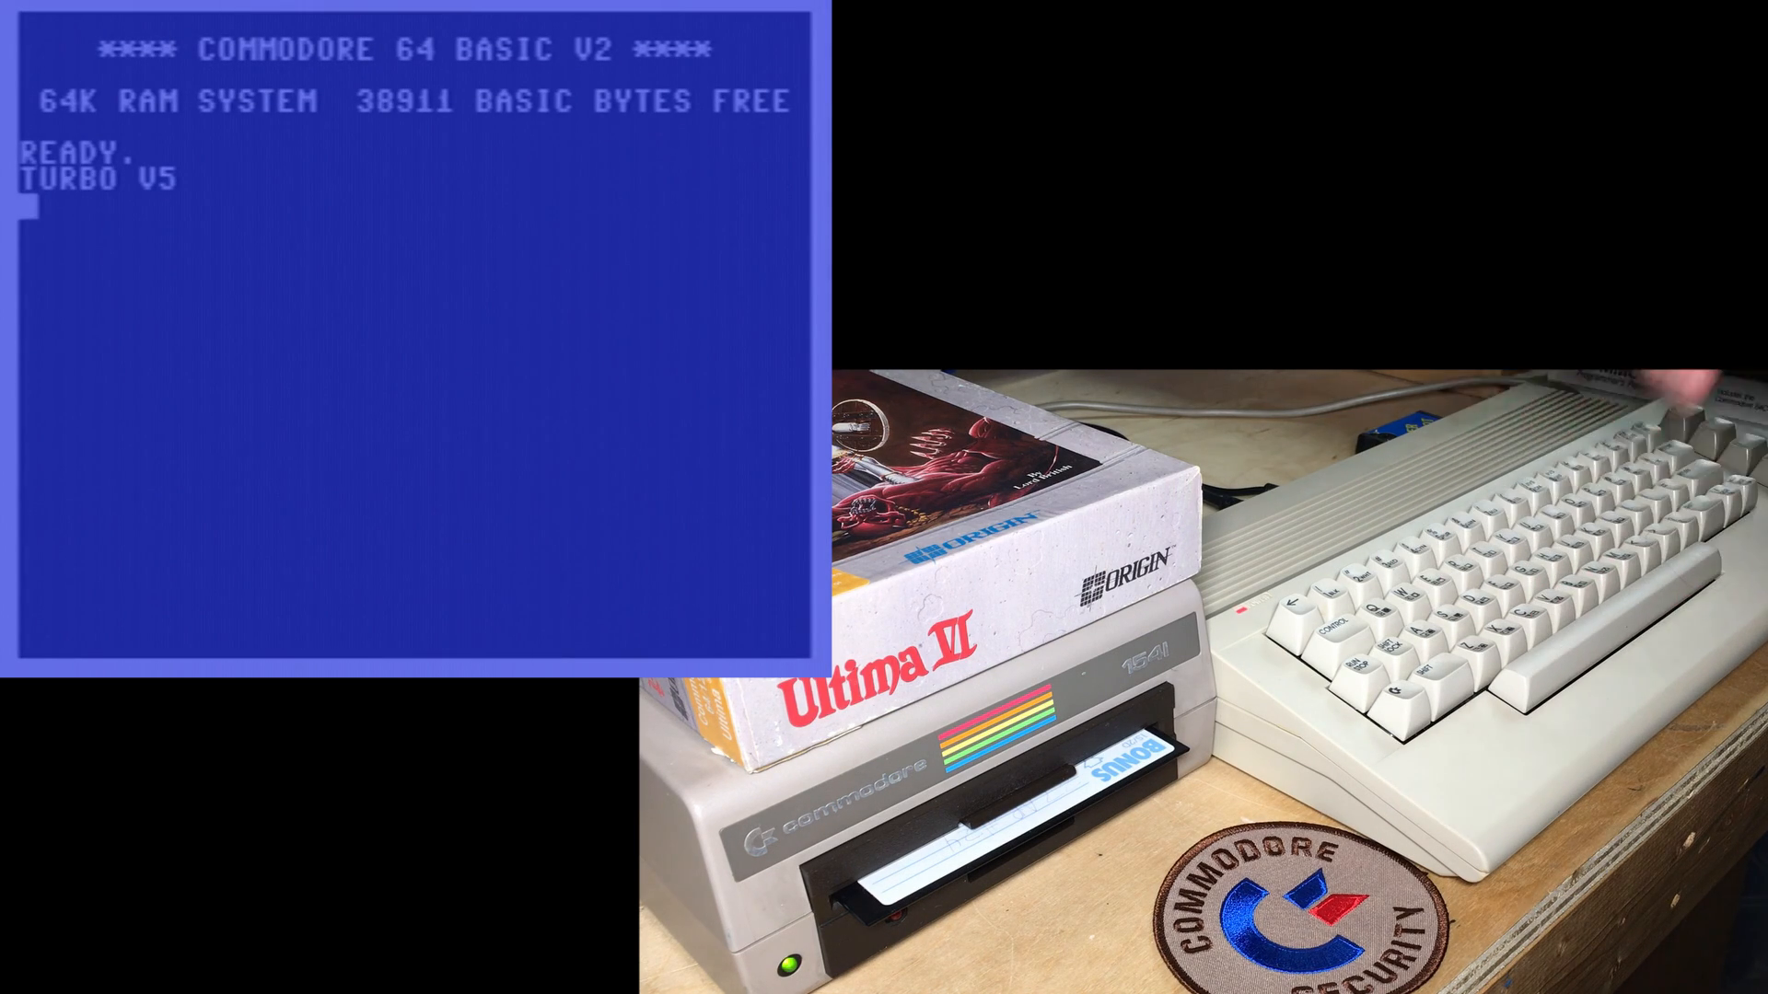
- Enter LOAD"$",8 plus ABCD, which comes out as LQAD and gives ?SYNTAX ERROR
{"action": "type", "text": "LQA"}
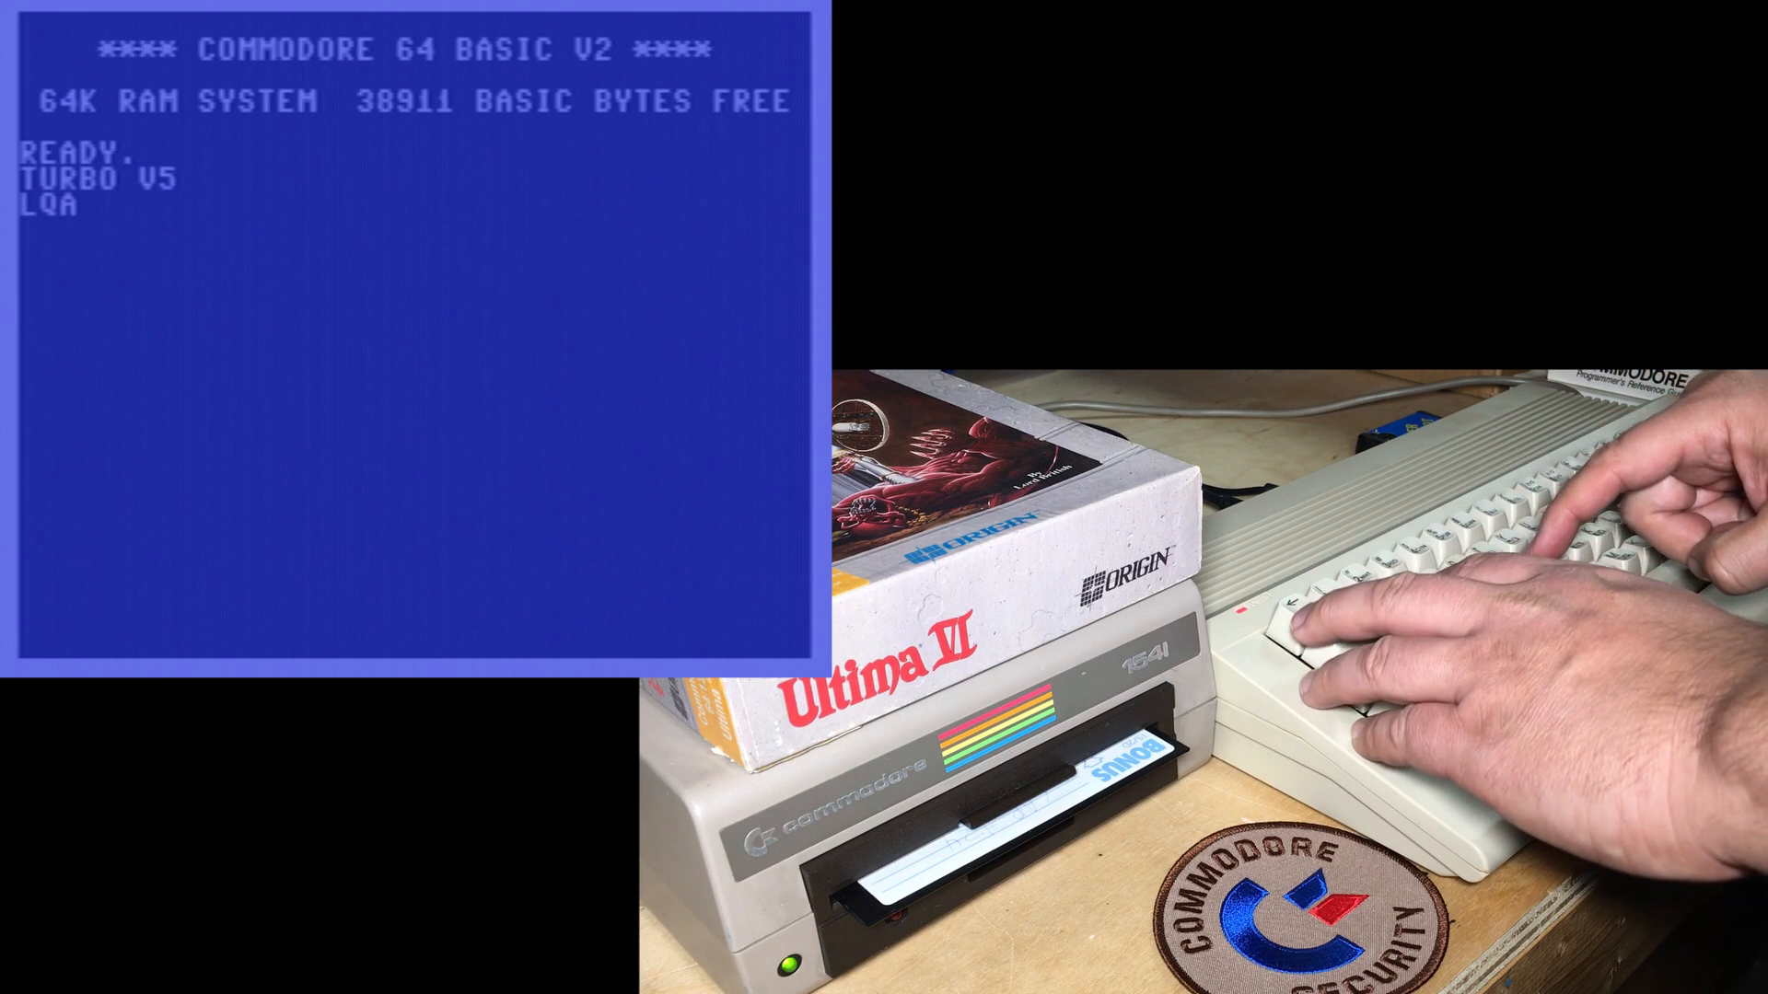
{"action": "type", "text": "D\""}
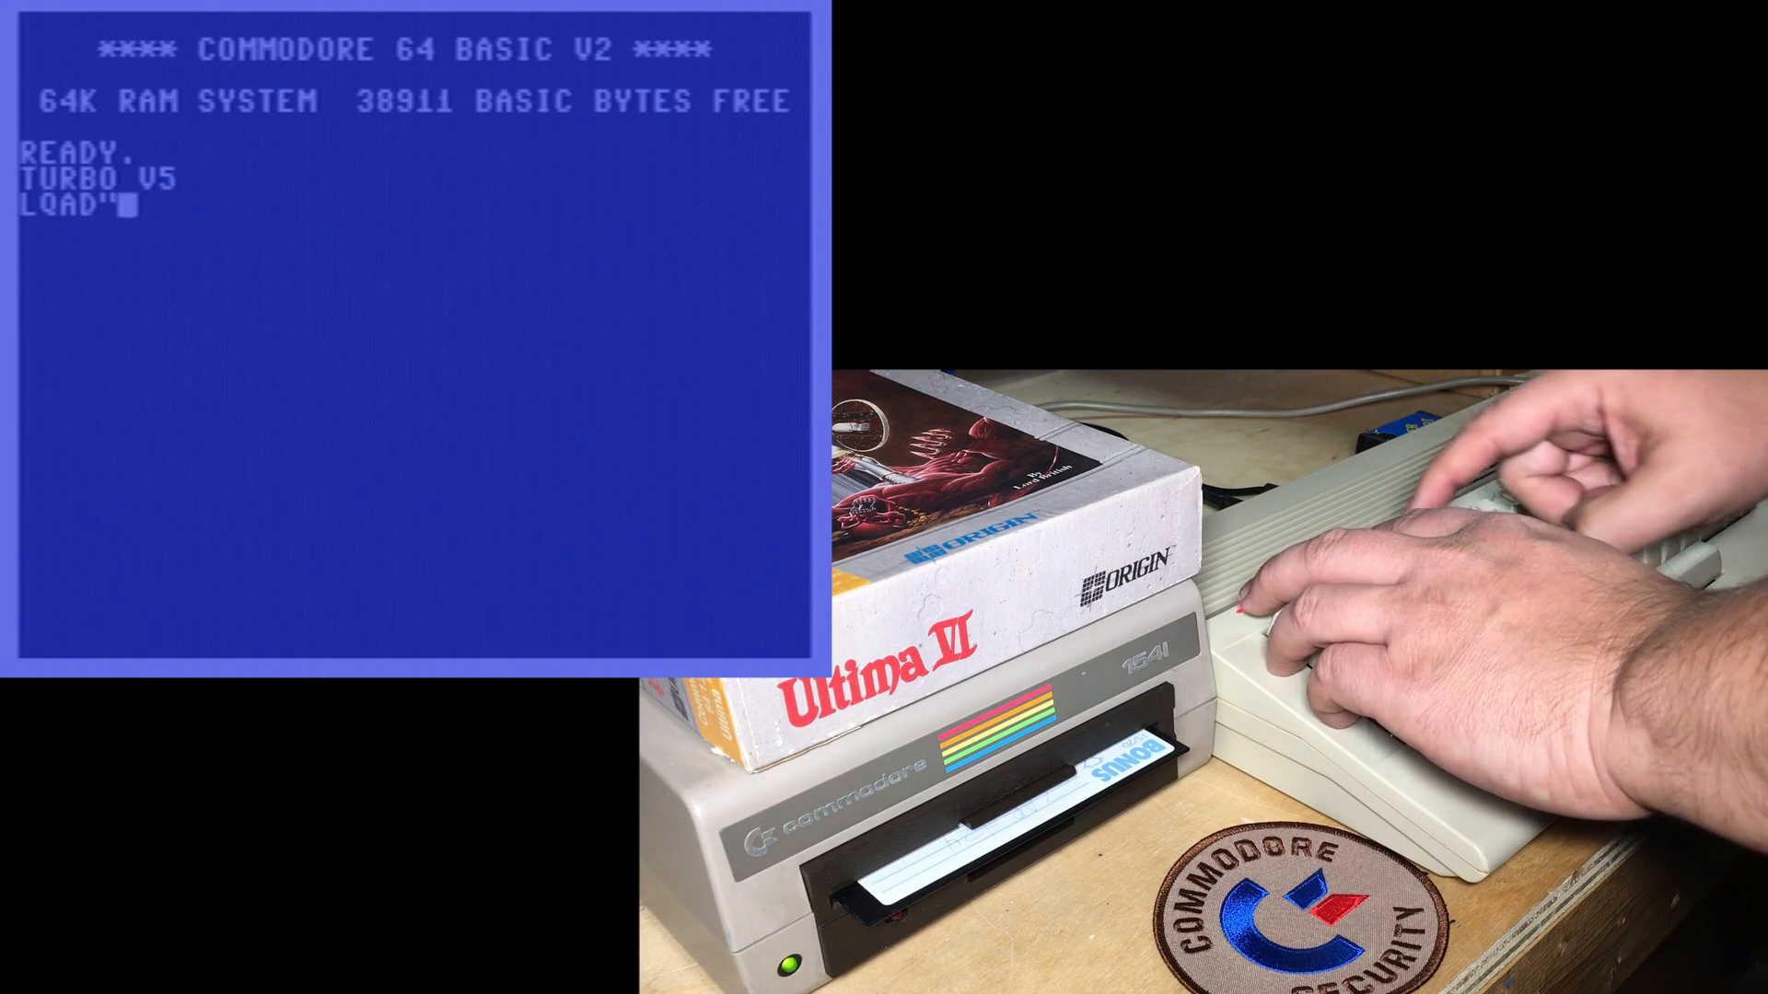
{"action": "type", "text": "$\",8"}
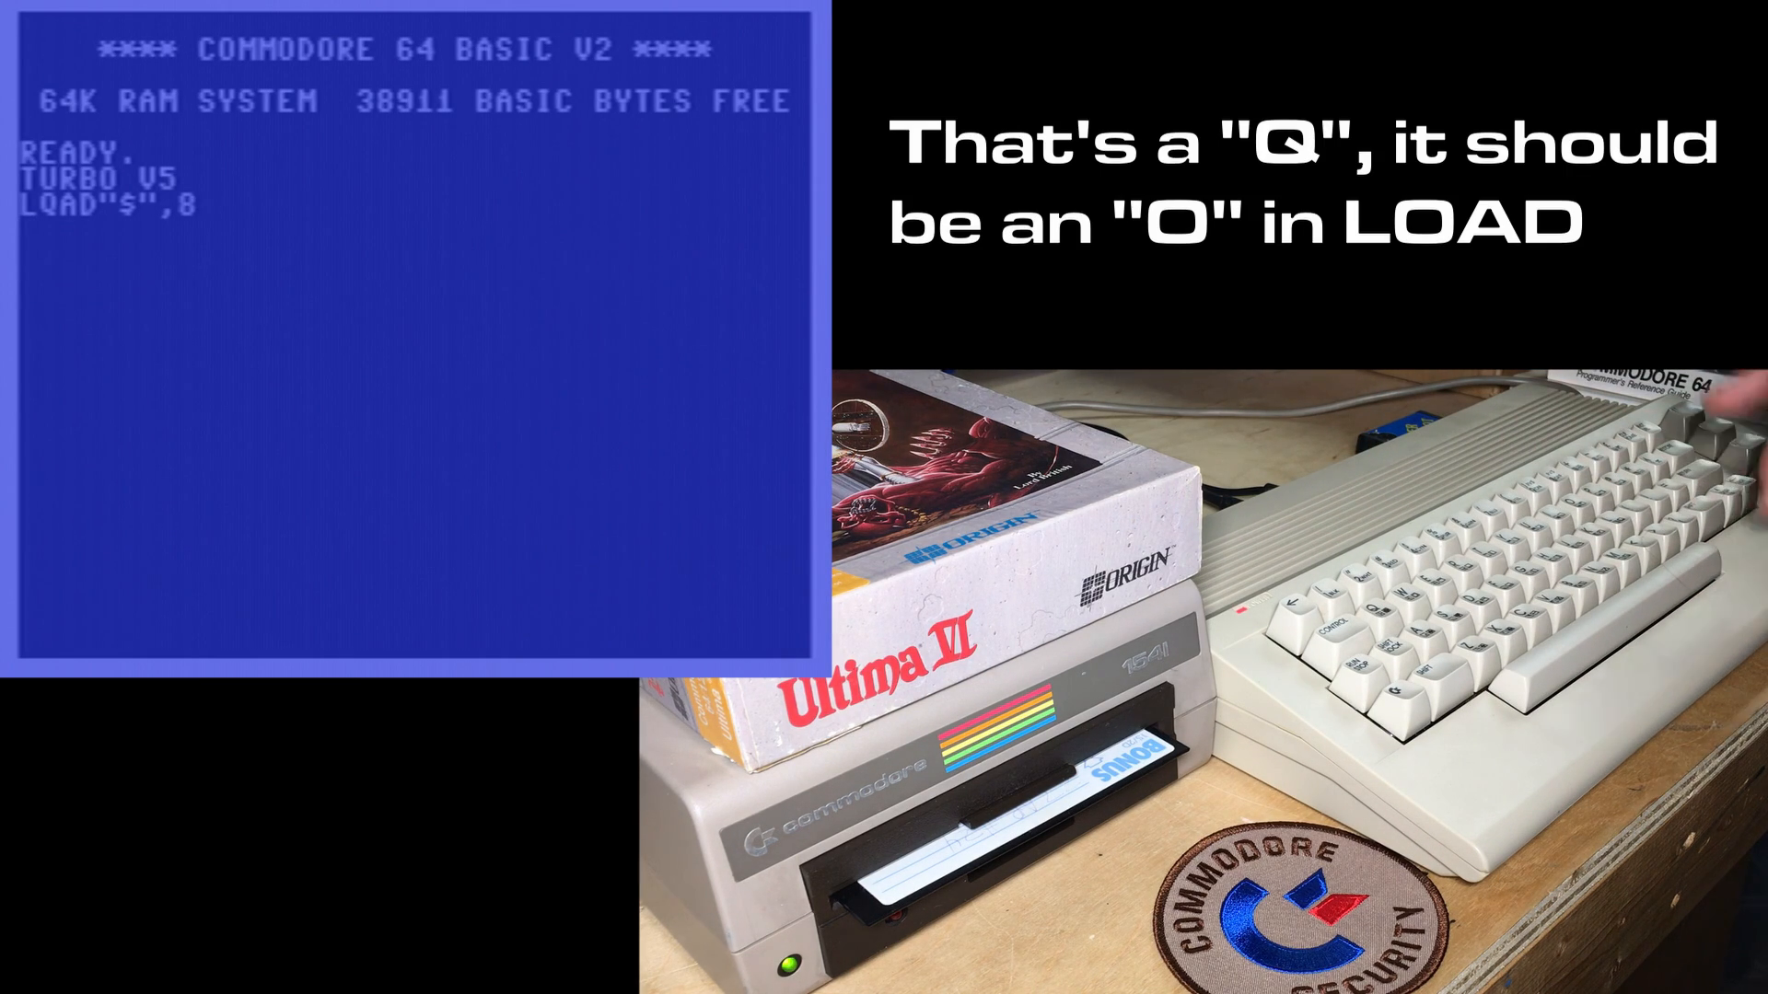
{"action": "type", "text": "ABCDEFGH←IJ =L LOAD"}
{"action": "type", "text": "/OQP JJ"}
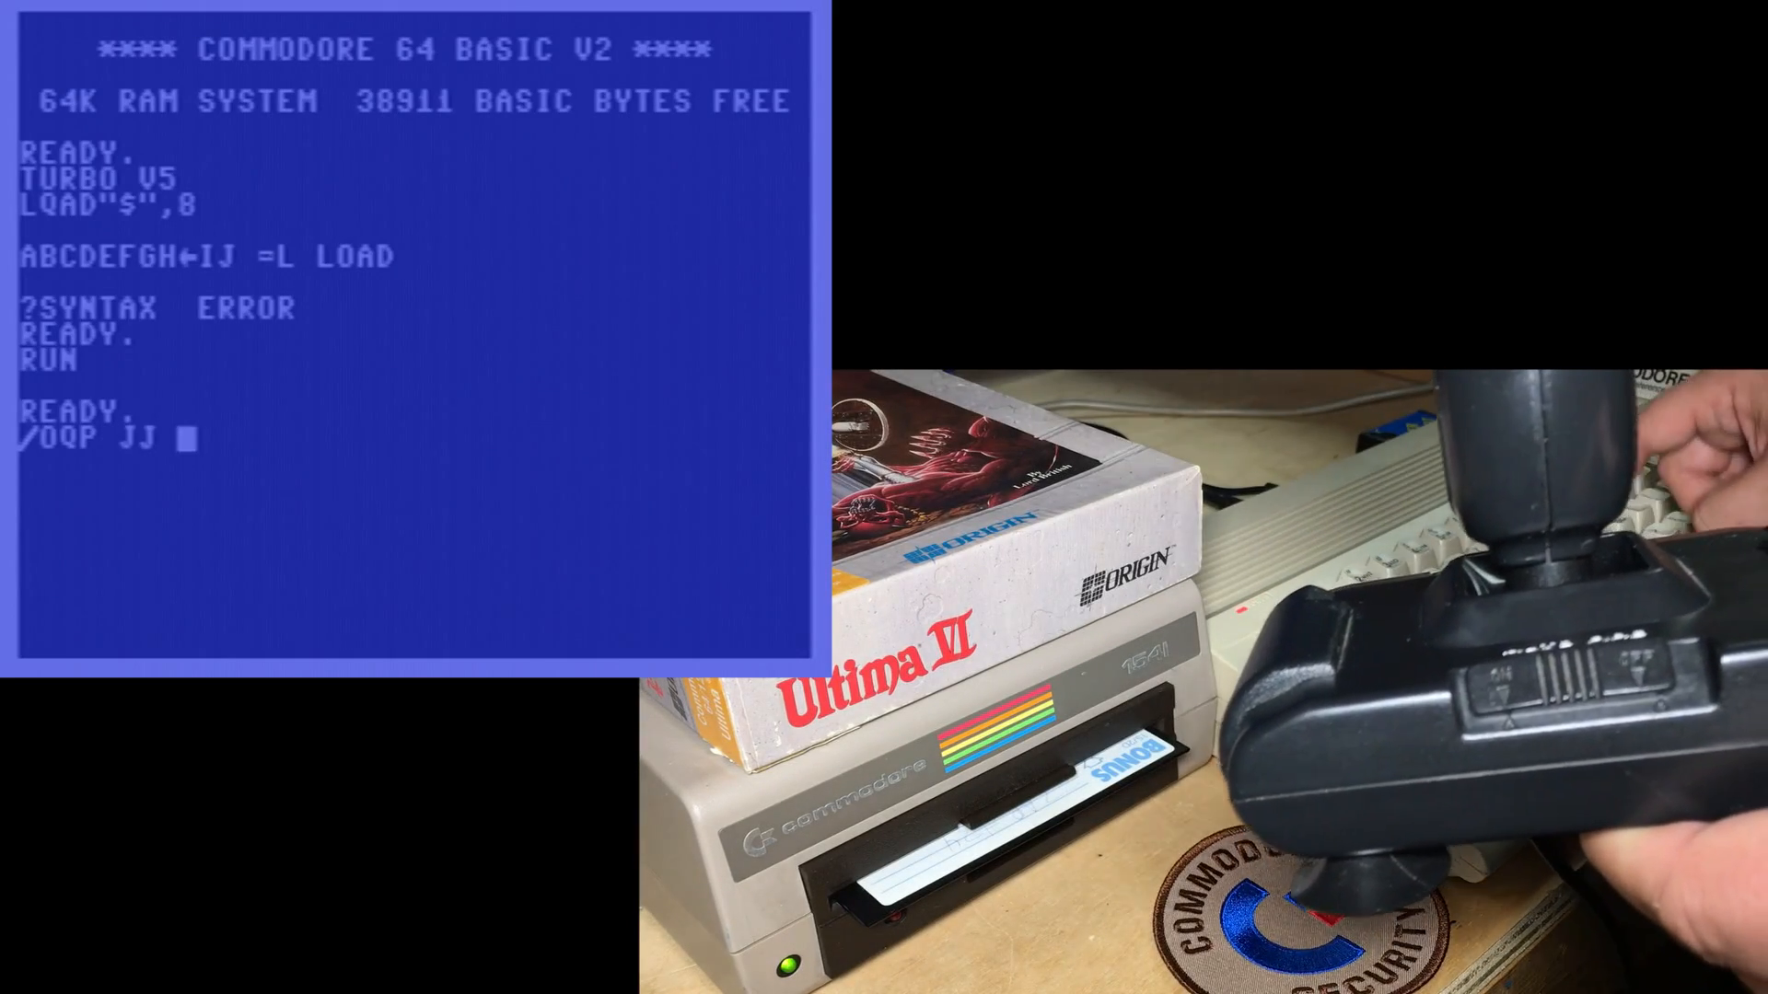
- Type the test keys =K==K=FJ K to check what the keyboard produces
{"action": "type", "text": "=K==K=FJ K"}
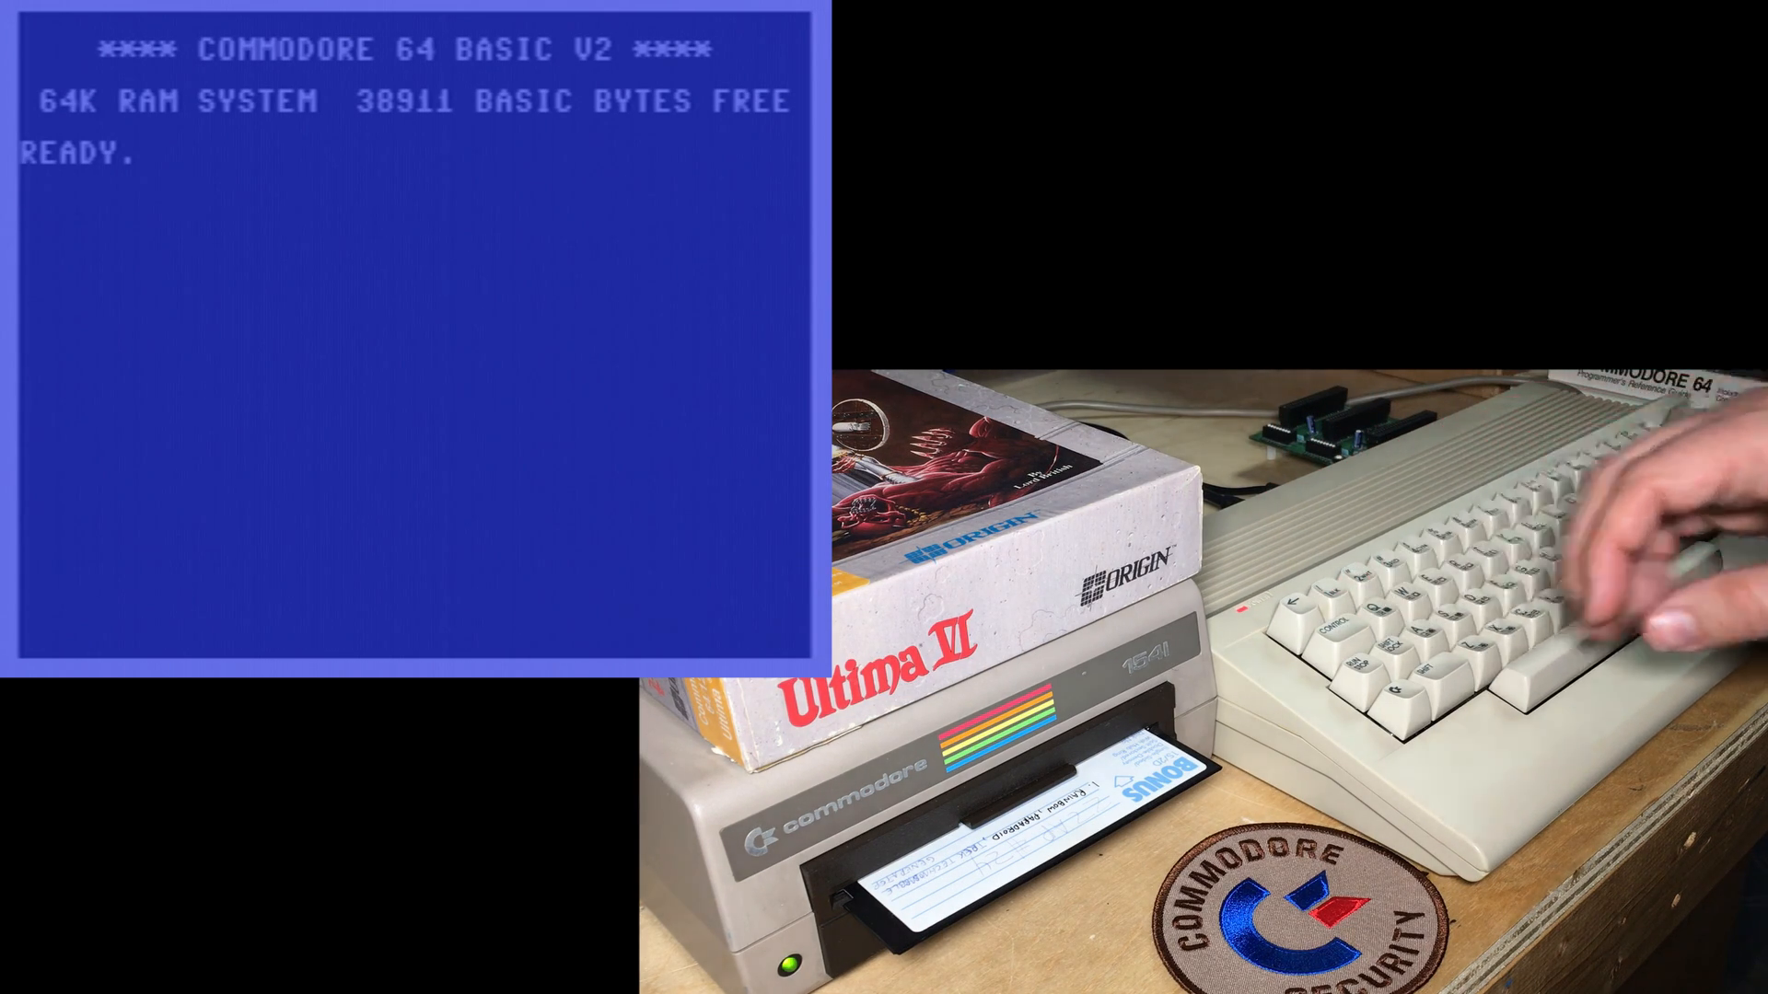
- Type CBM80 and 8004 at the READY prompt and check the characters shown
{"action": "type", "text": "CBM"}
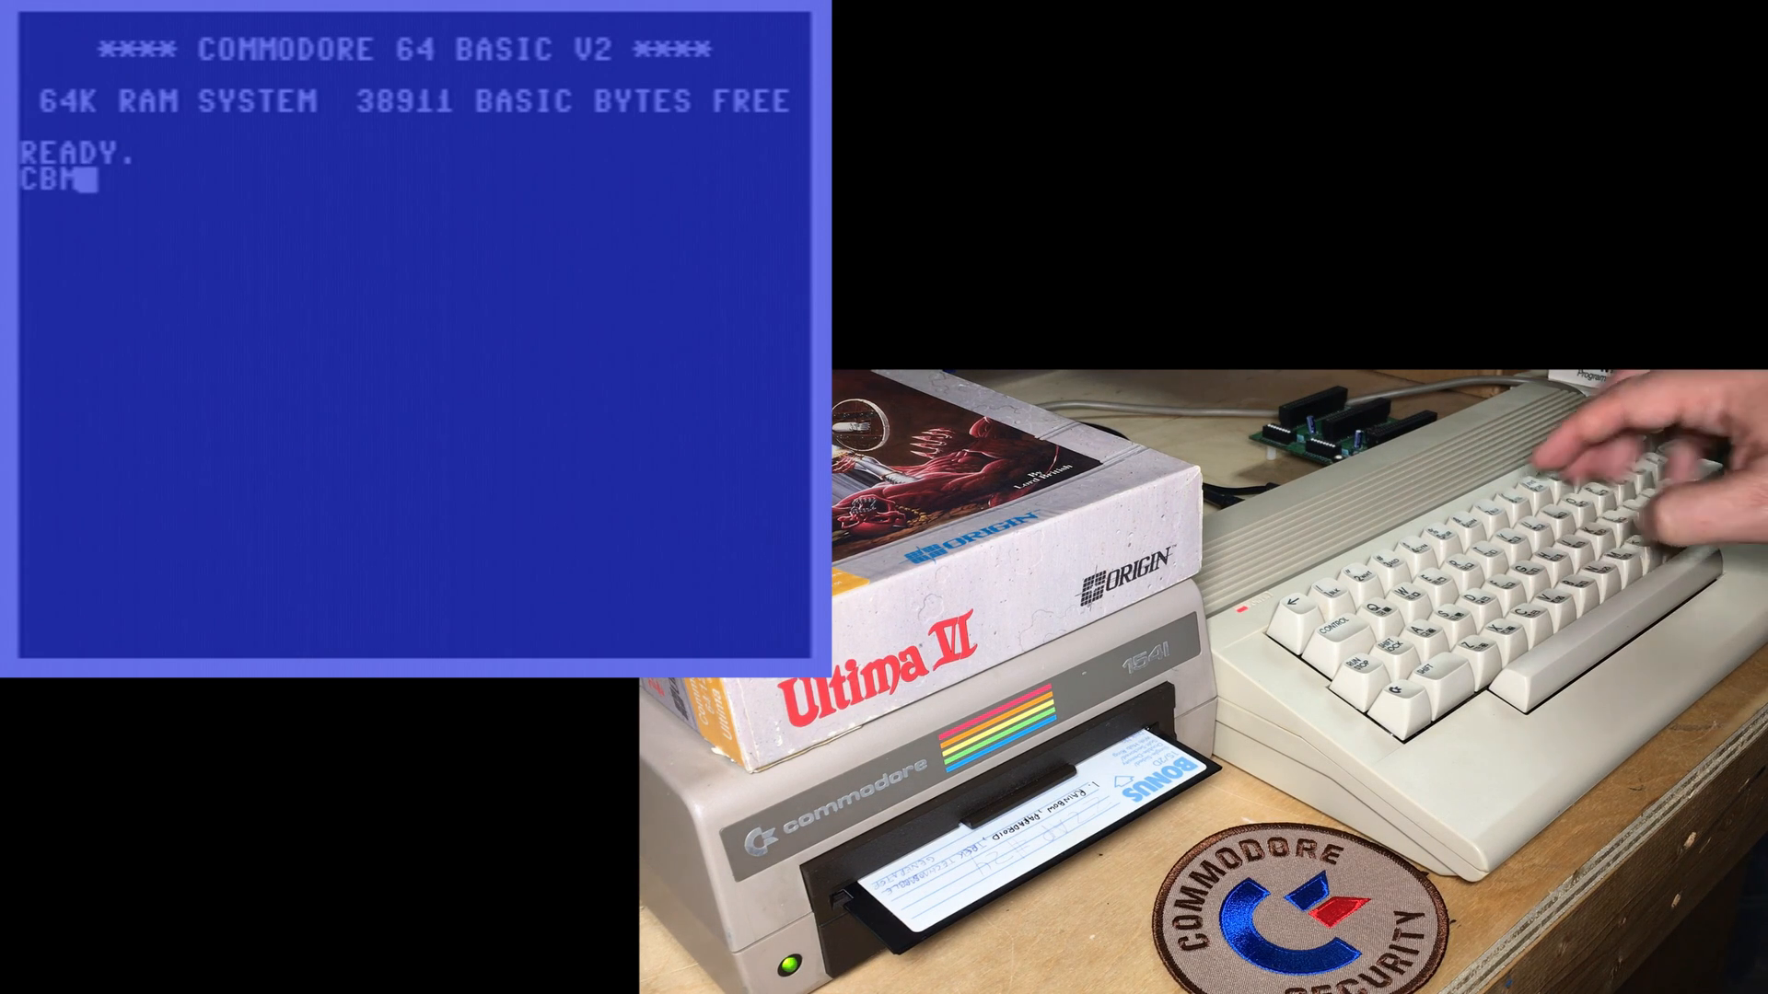
{"action": "type", "text": "80 $"}
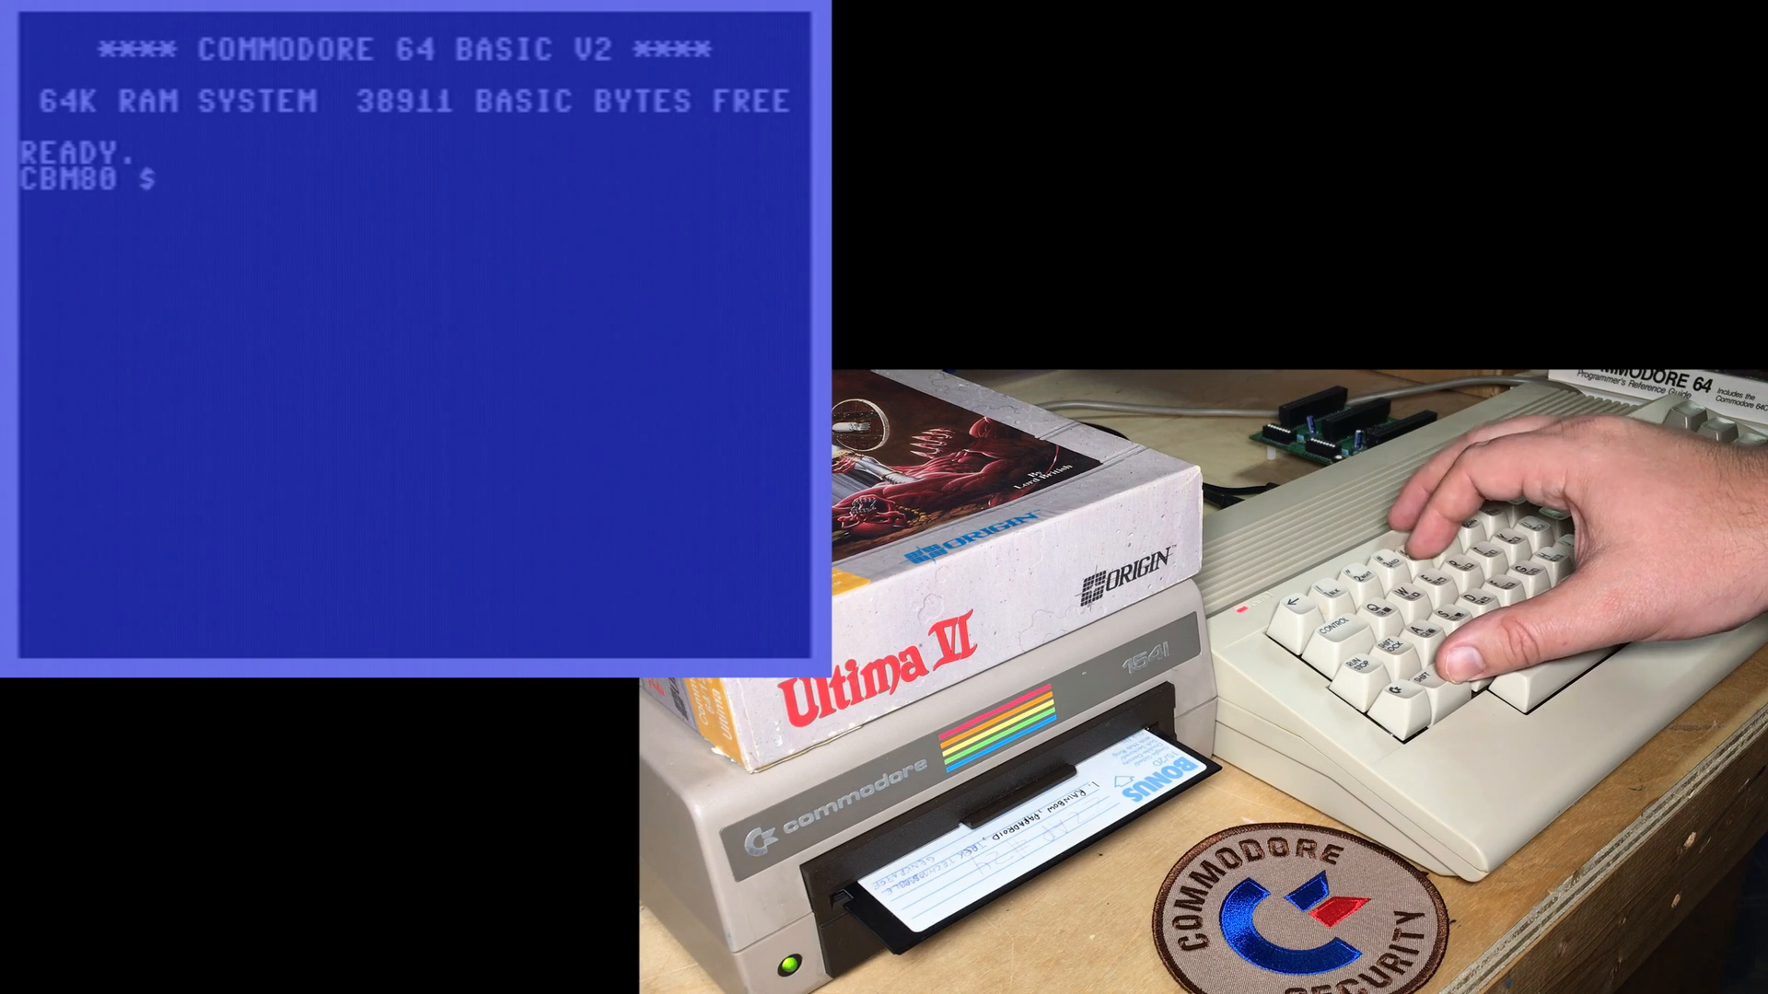
{"action": "type", "text": "8004"}
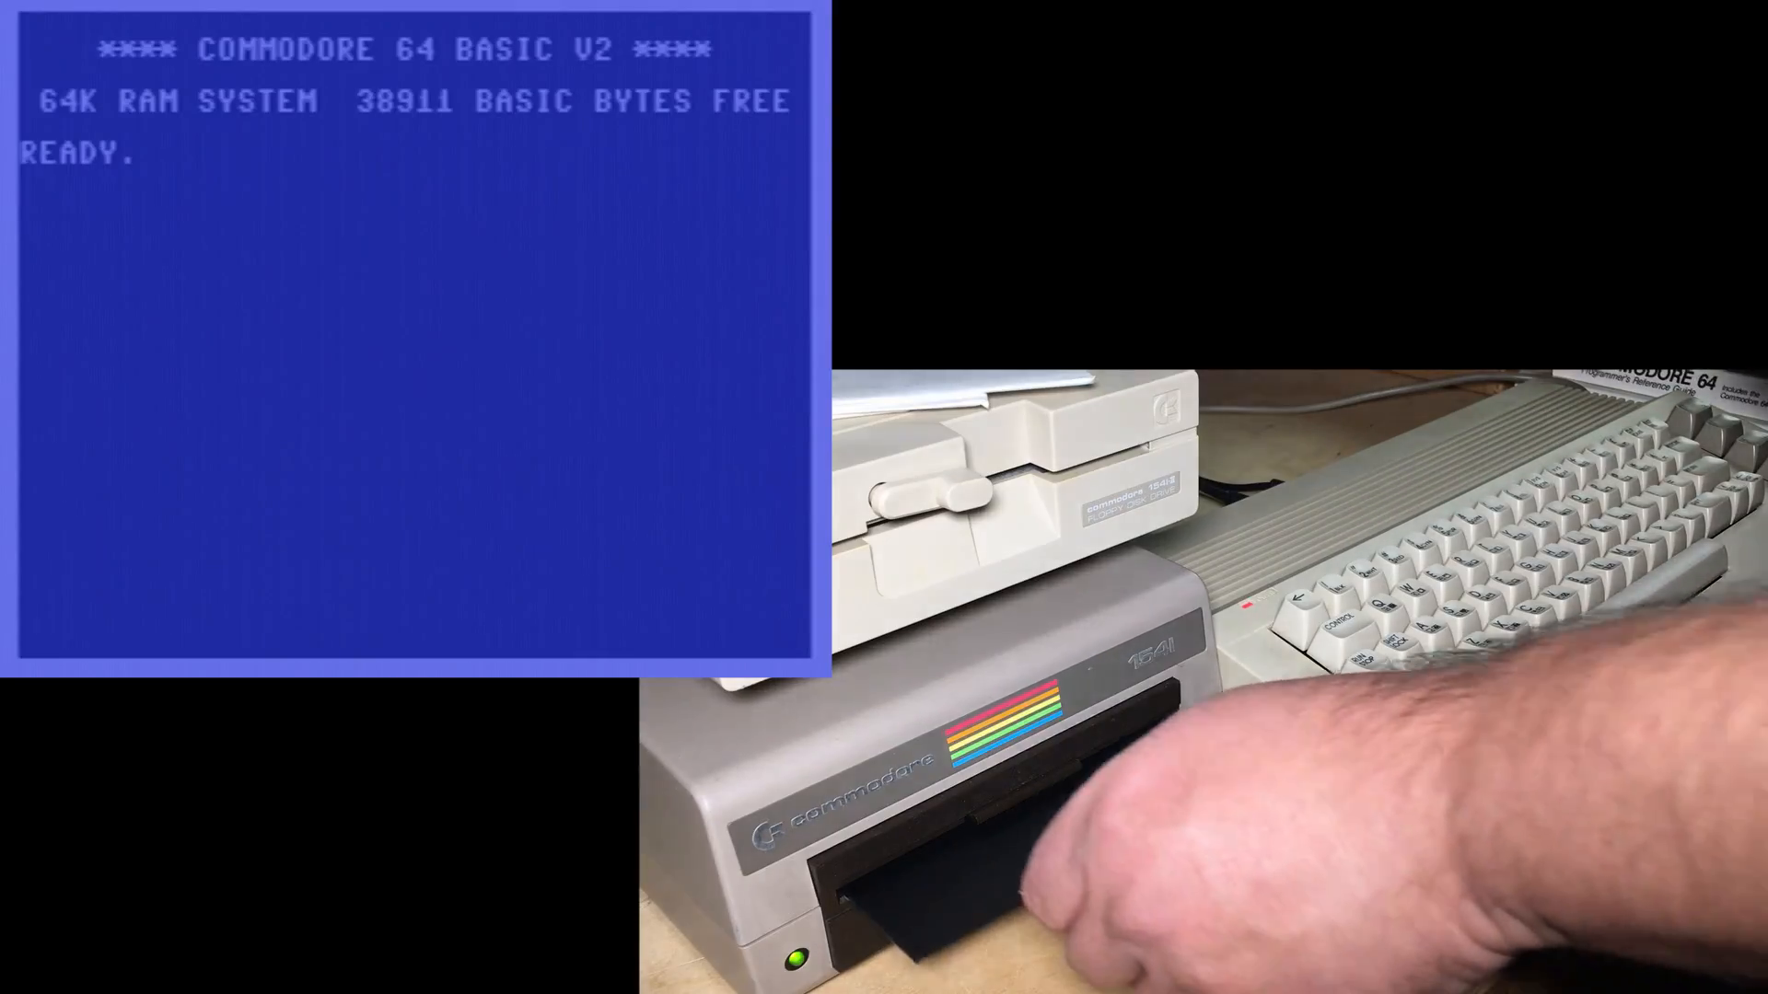
{"action": "type", "text": "L"}
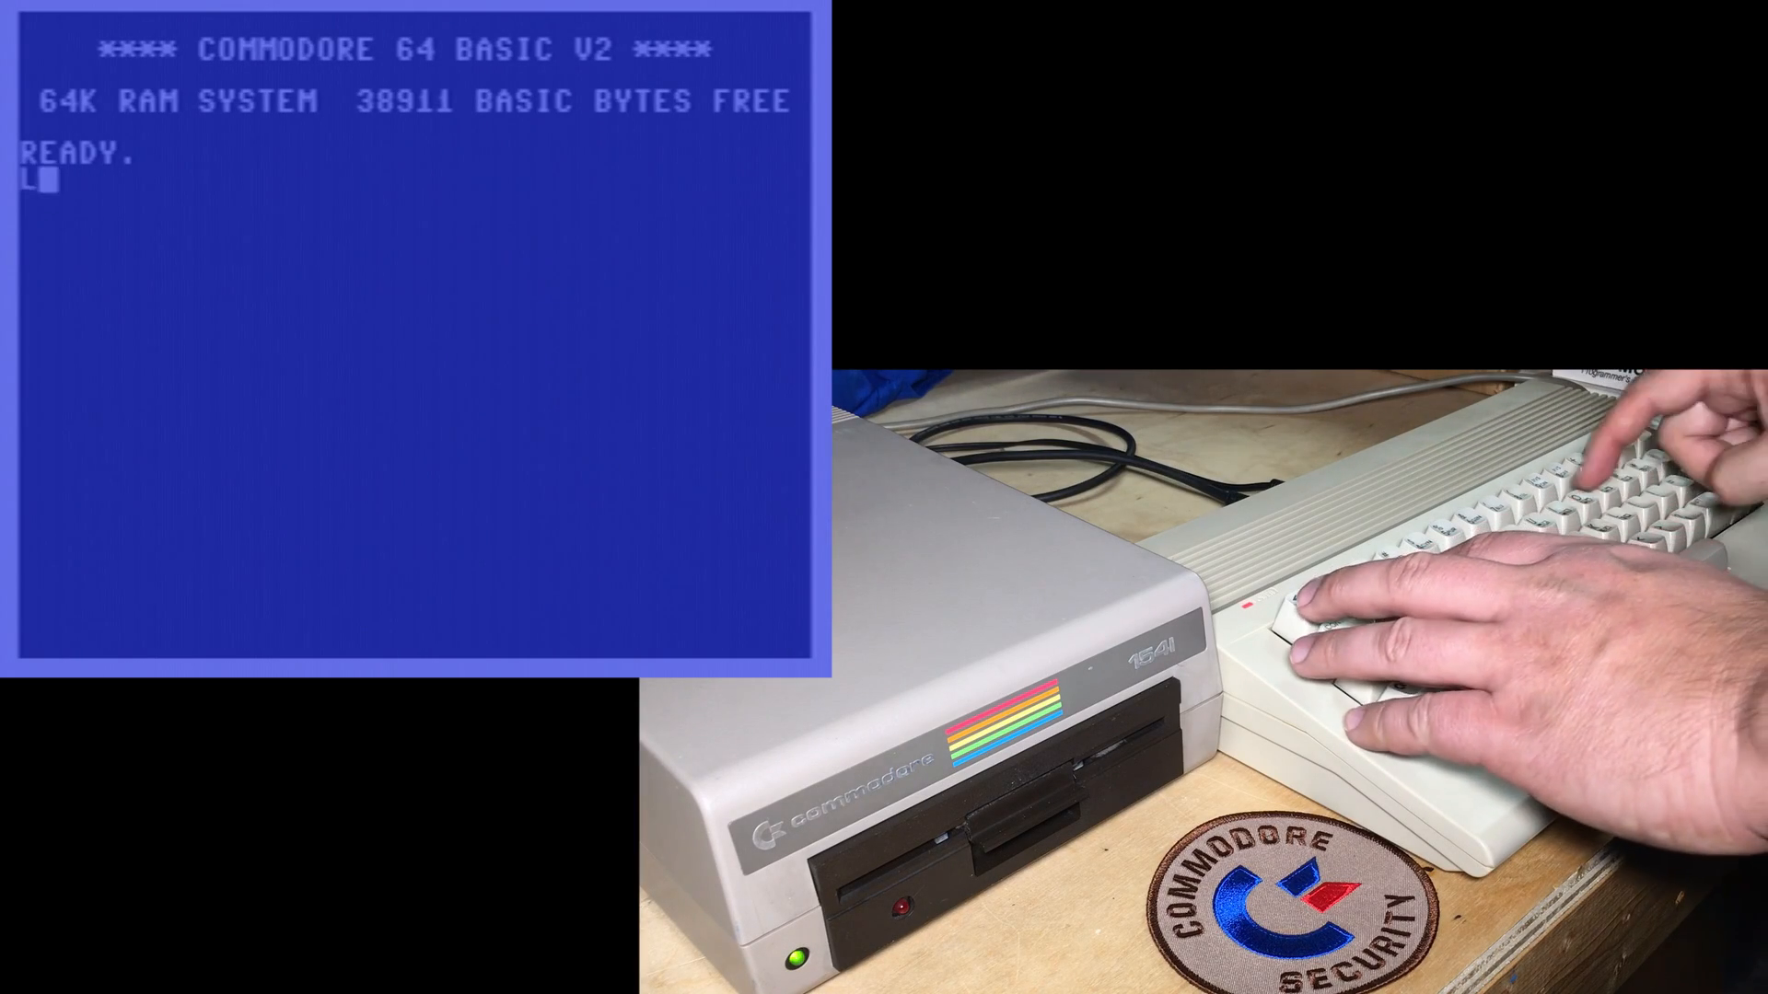
- Request the drive 8 directory with LOAD"$",8 twice, both giving ?FILE NOT FOUND ERROR
{"action": "type", "text": "OAD\"$\",8"}
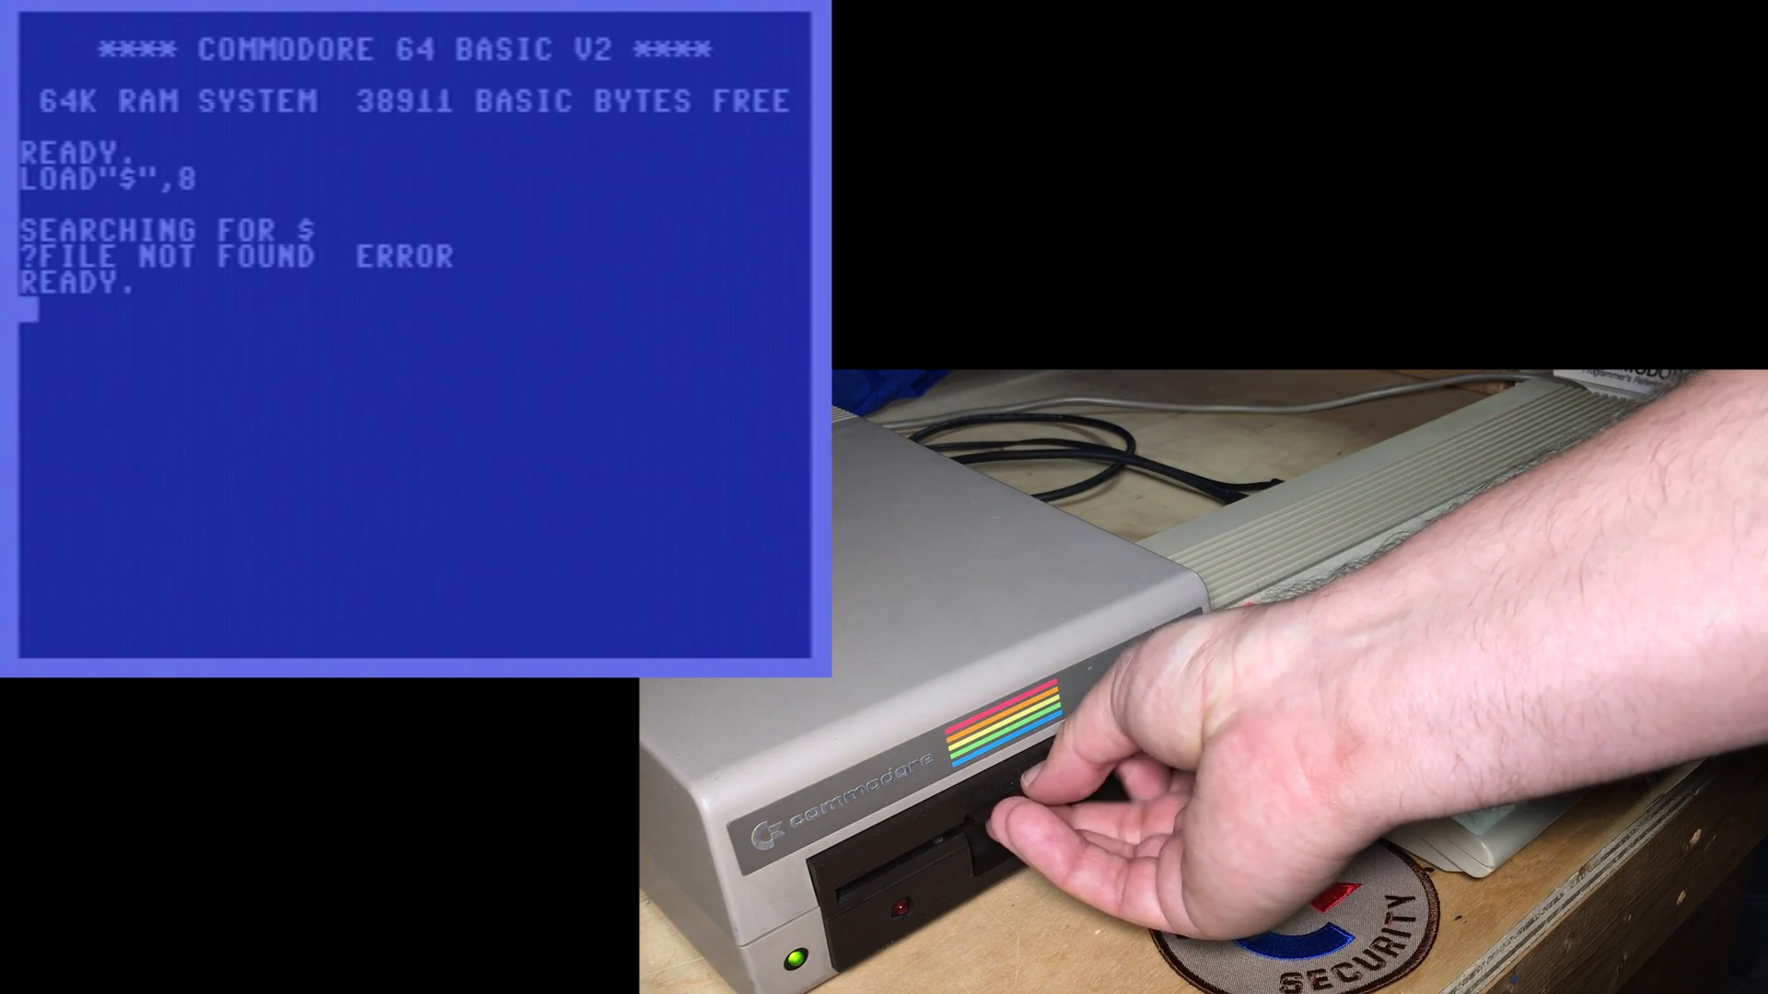
{"action": "type", "text": "L"}
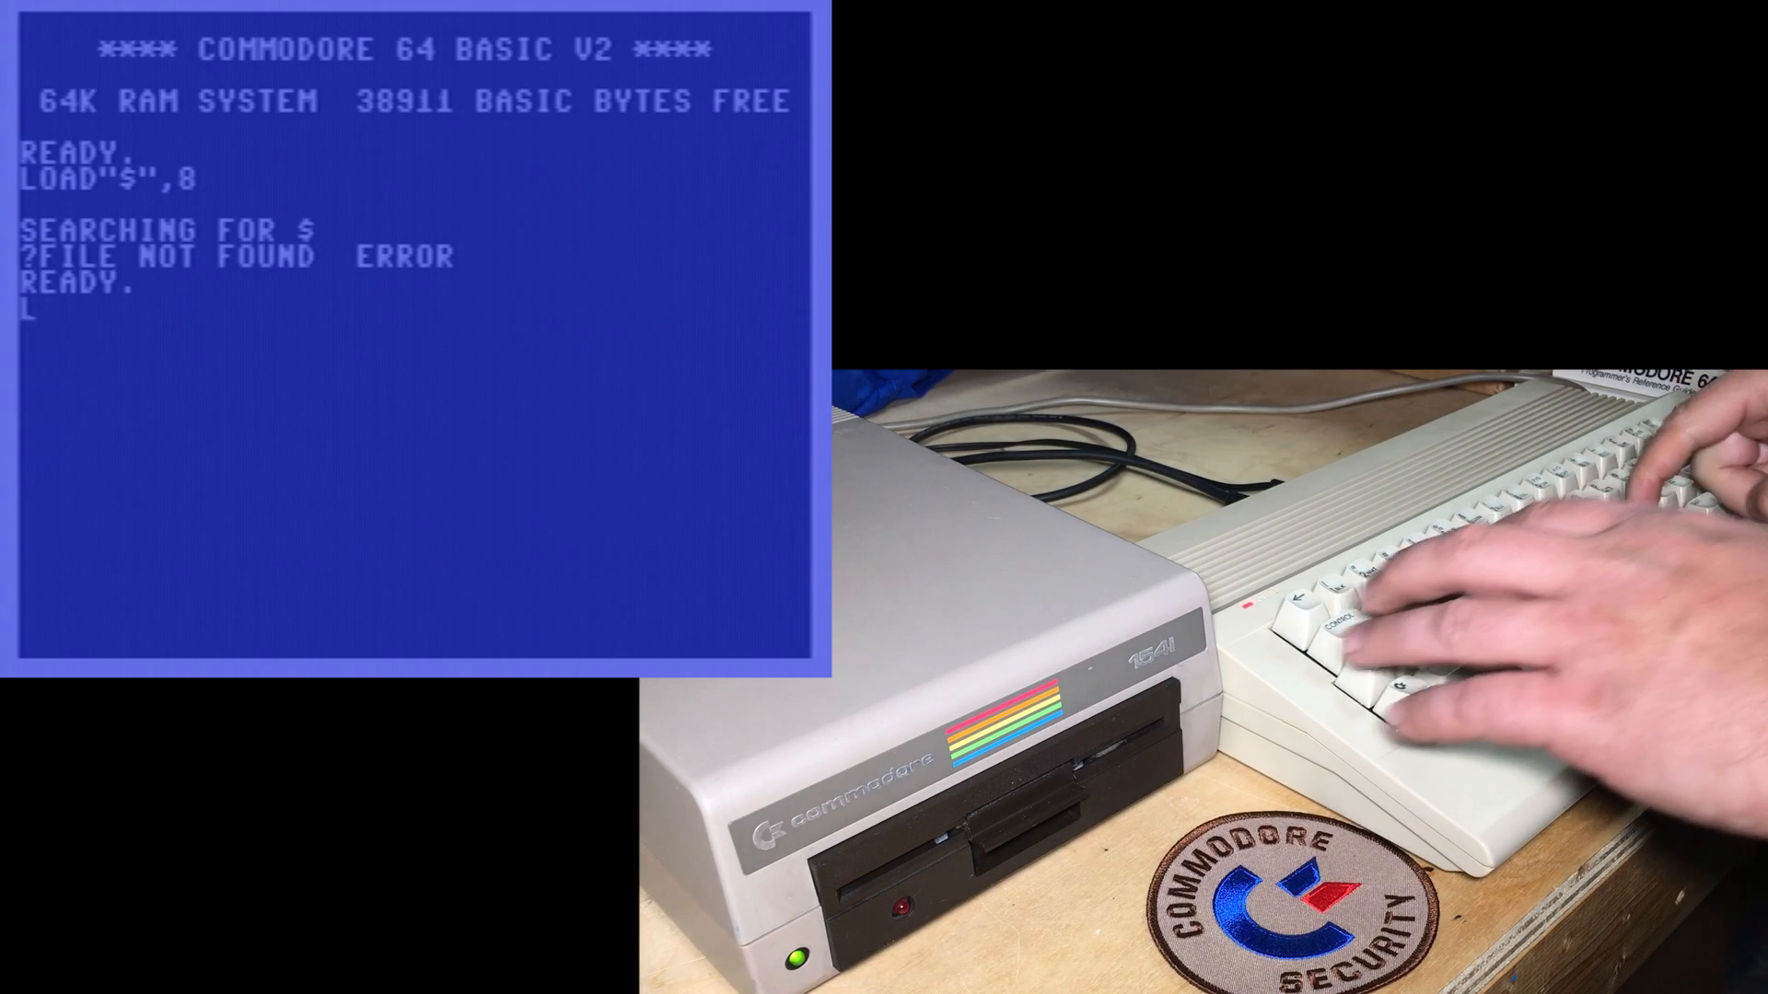
{"action": "type", "text": "LOAD\"$\",8"}
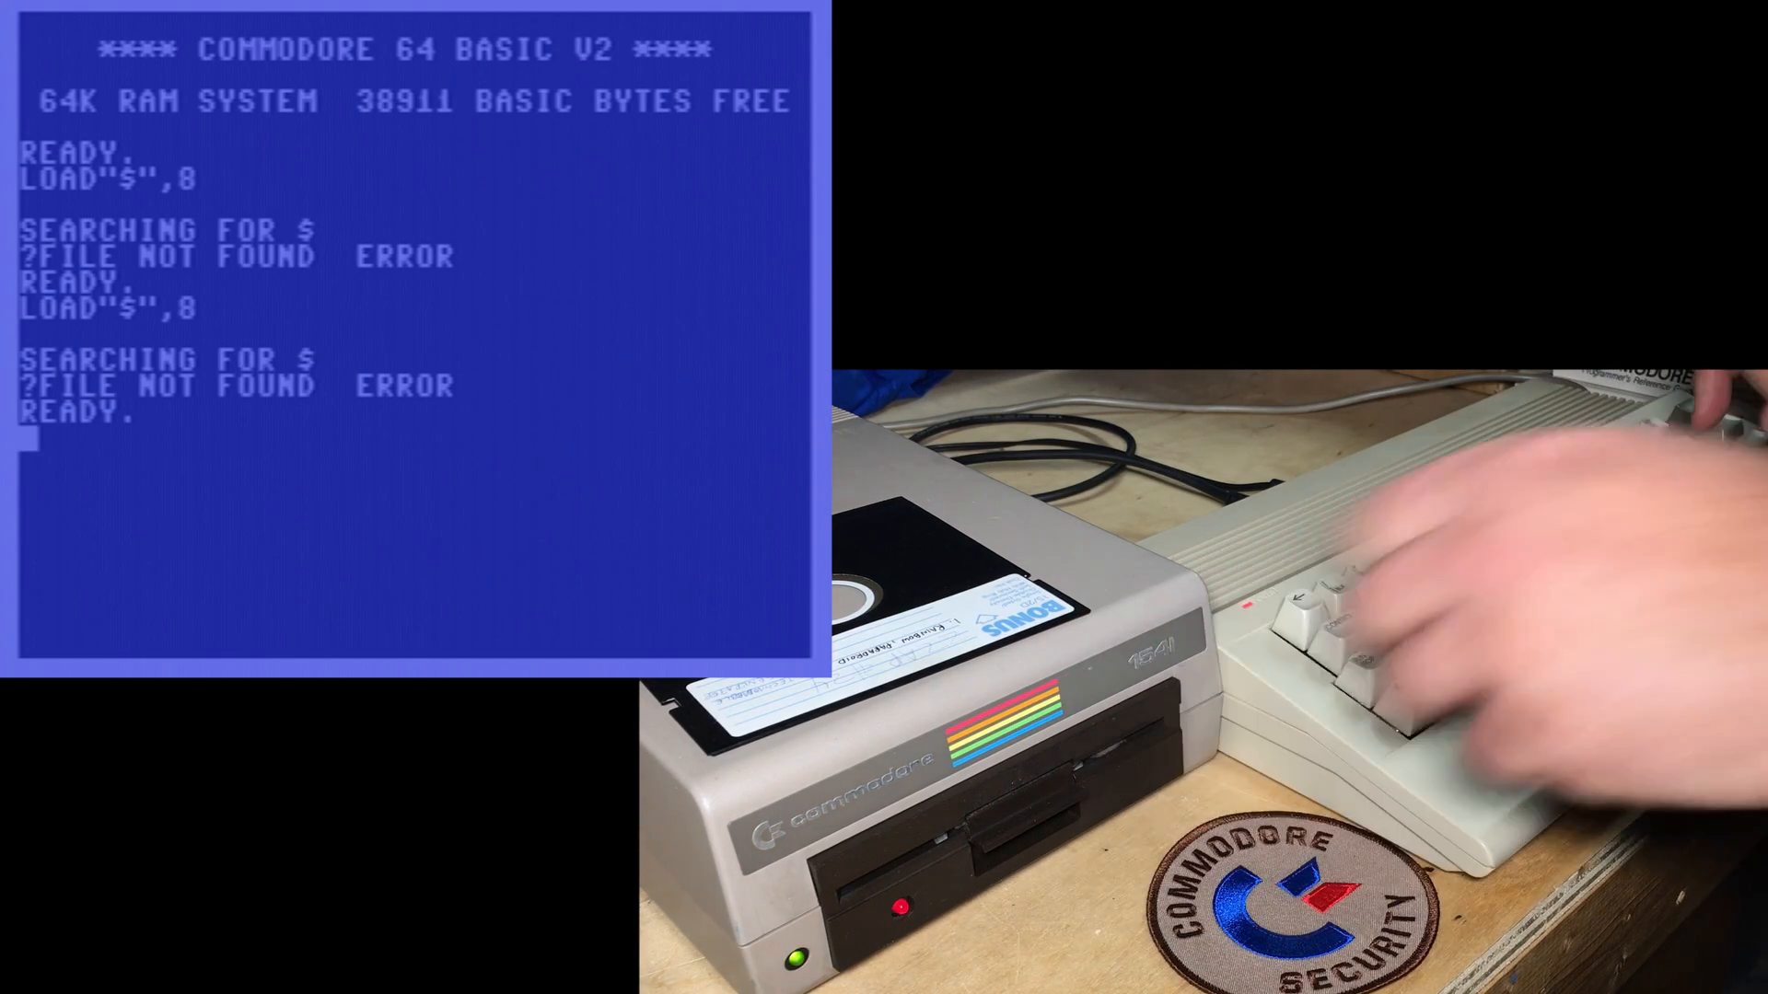
- Enter LOAD"$" once more for a third directory attempt
{"action": "type", "text": "LOAD\"$\",8"}
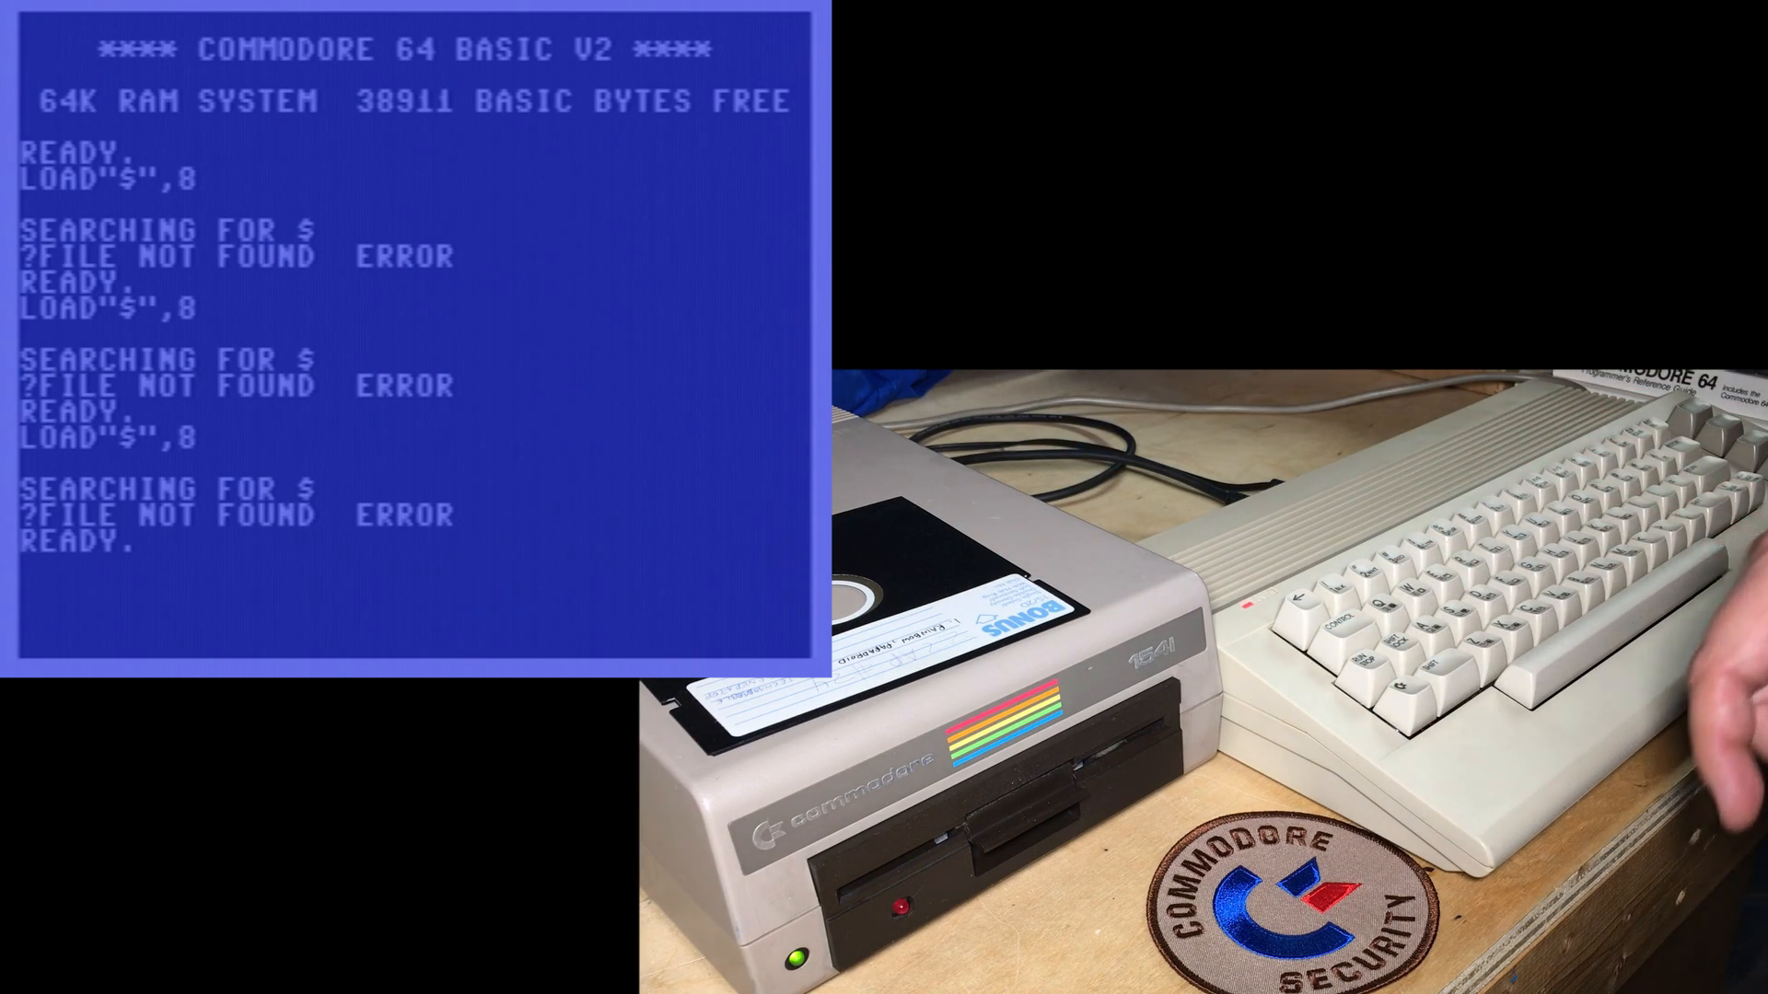
- Initialize drive 8 with OPEN15,8,15,"I":CLOSE15, then retry LOAD"$"
{"action": "type", "text": "OPEN1"}
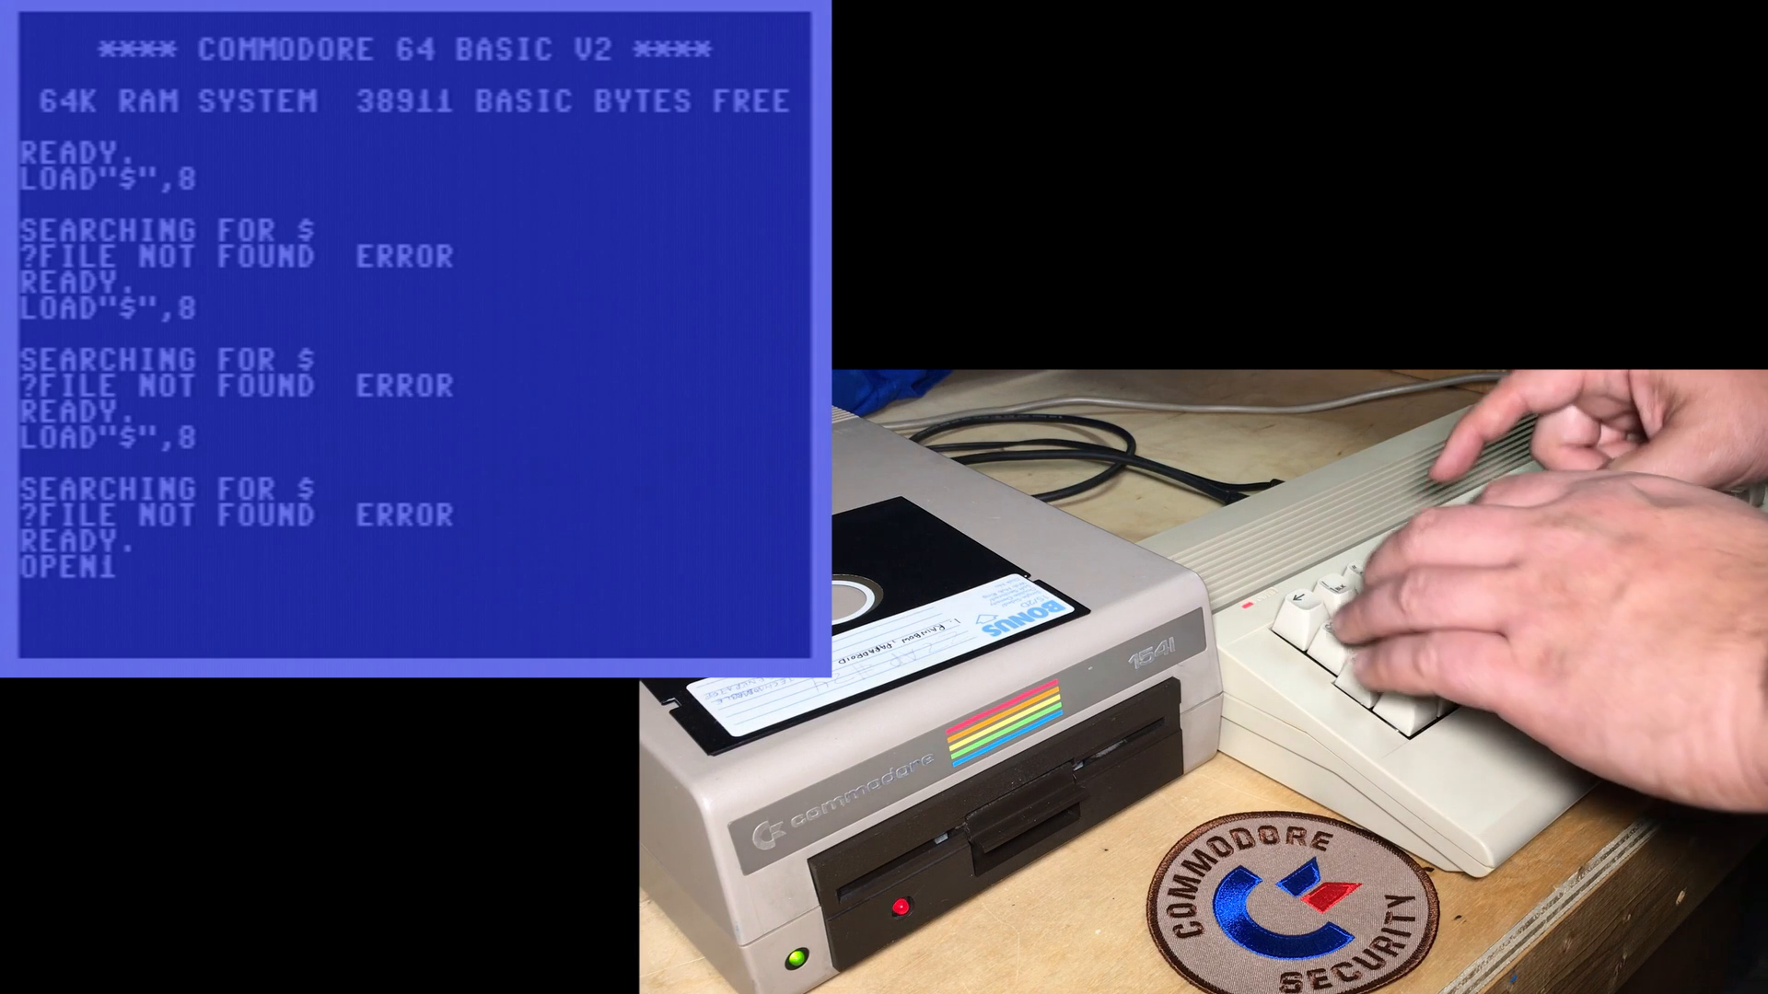
{"action": "type", "text": "5,8,15"}
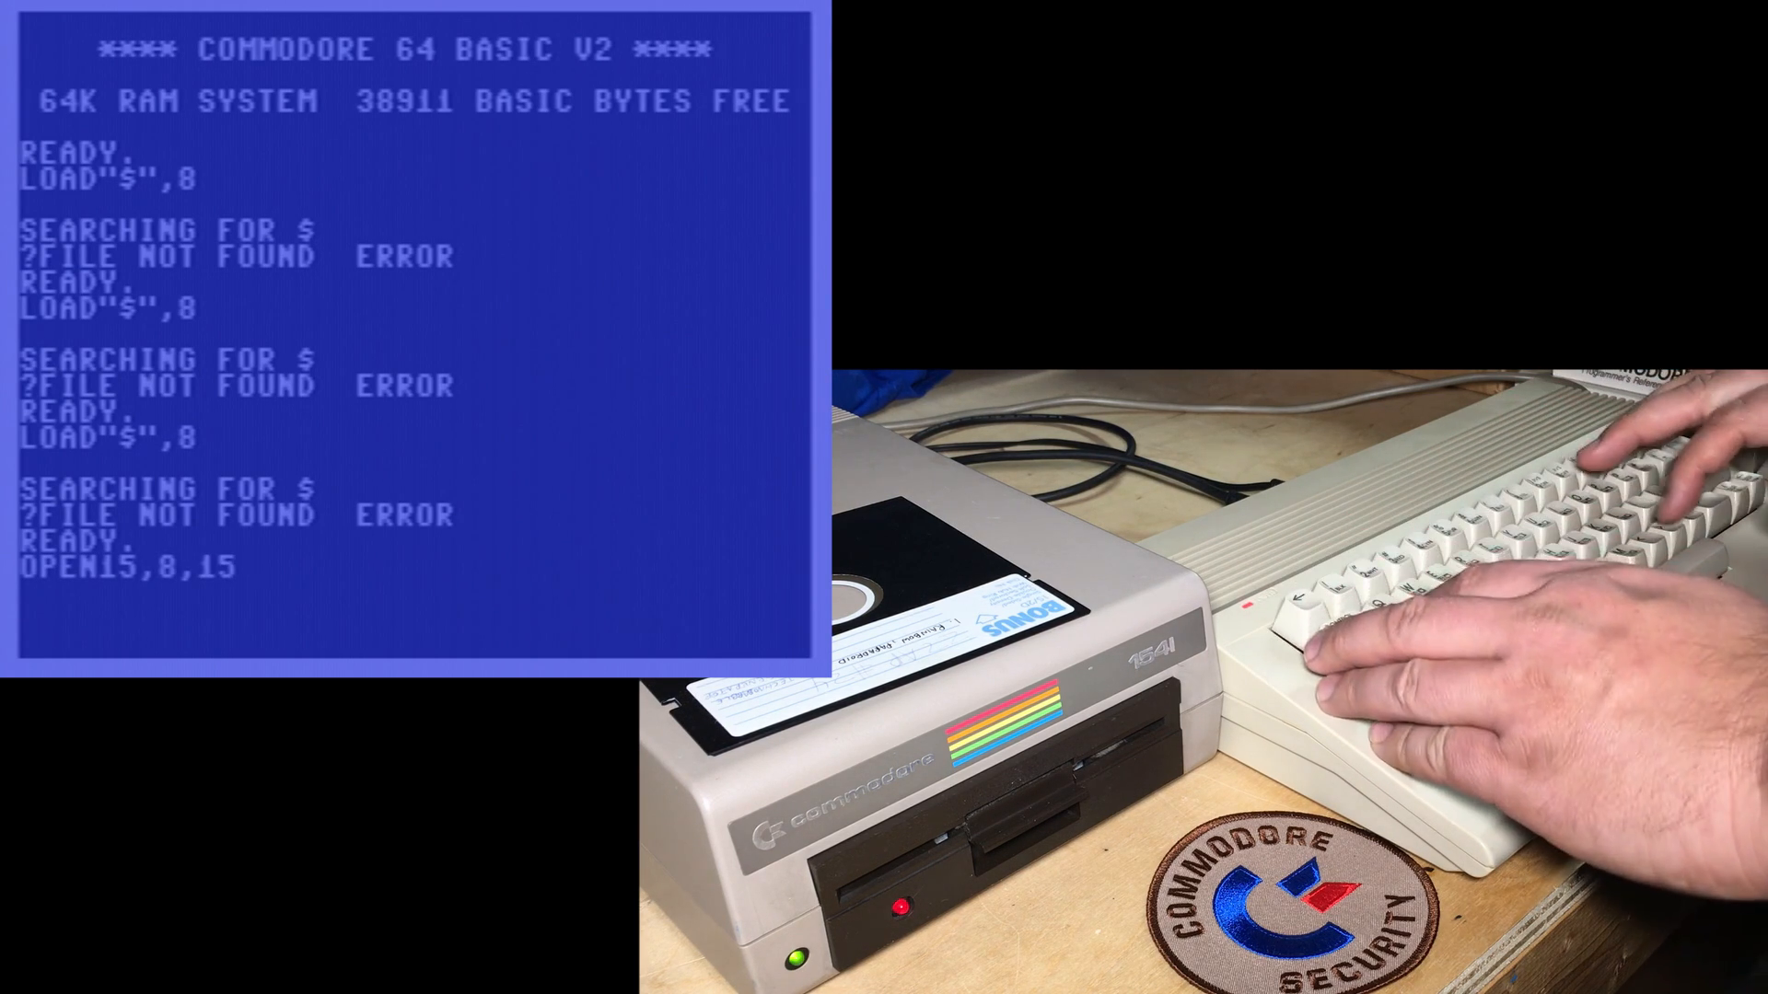
{"action": "type", "text": ",\"I\""}
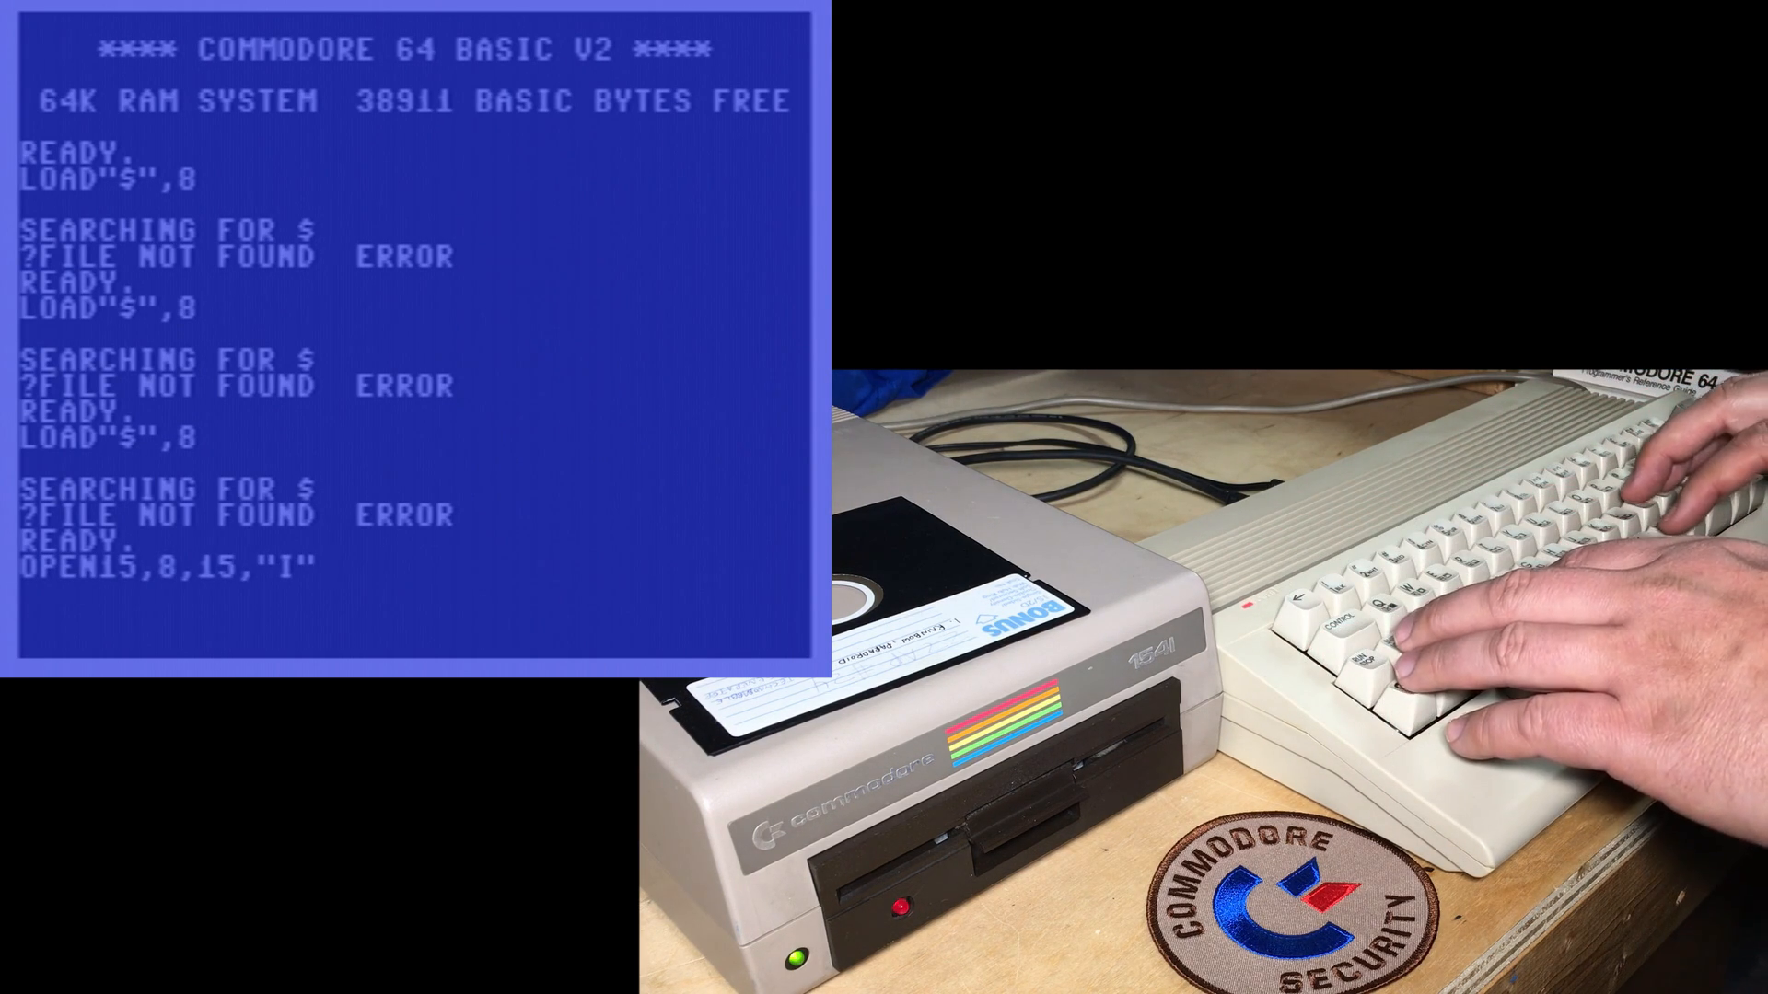
{"action": "type", "text": ":CLOSE15"}
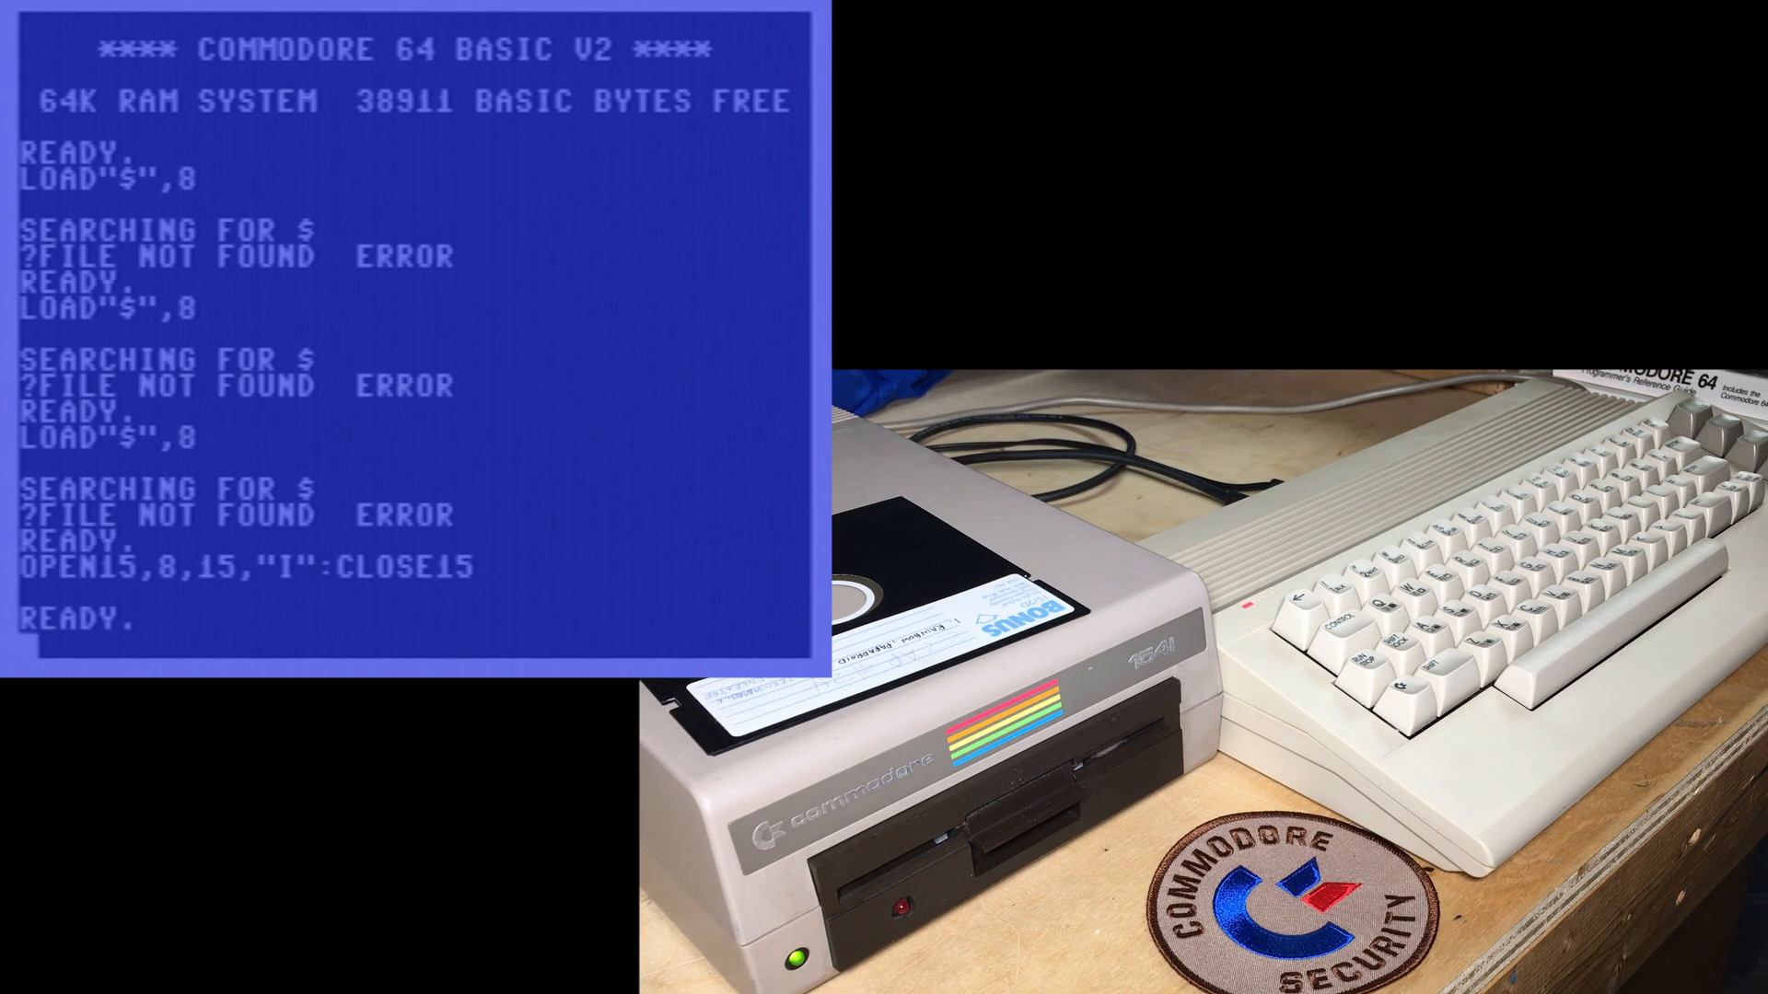
{"action": "type", "text": "LOAD\"$\""}
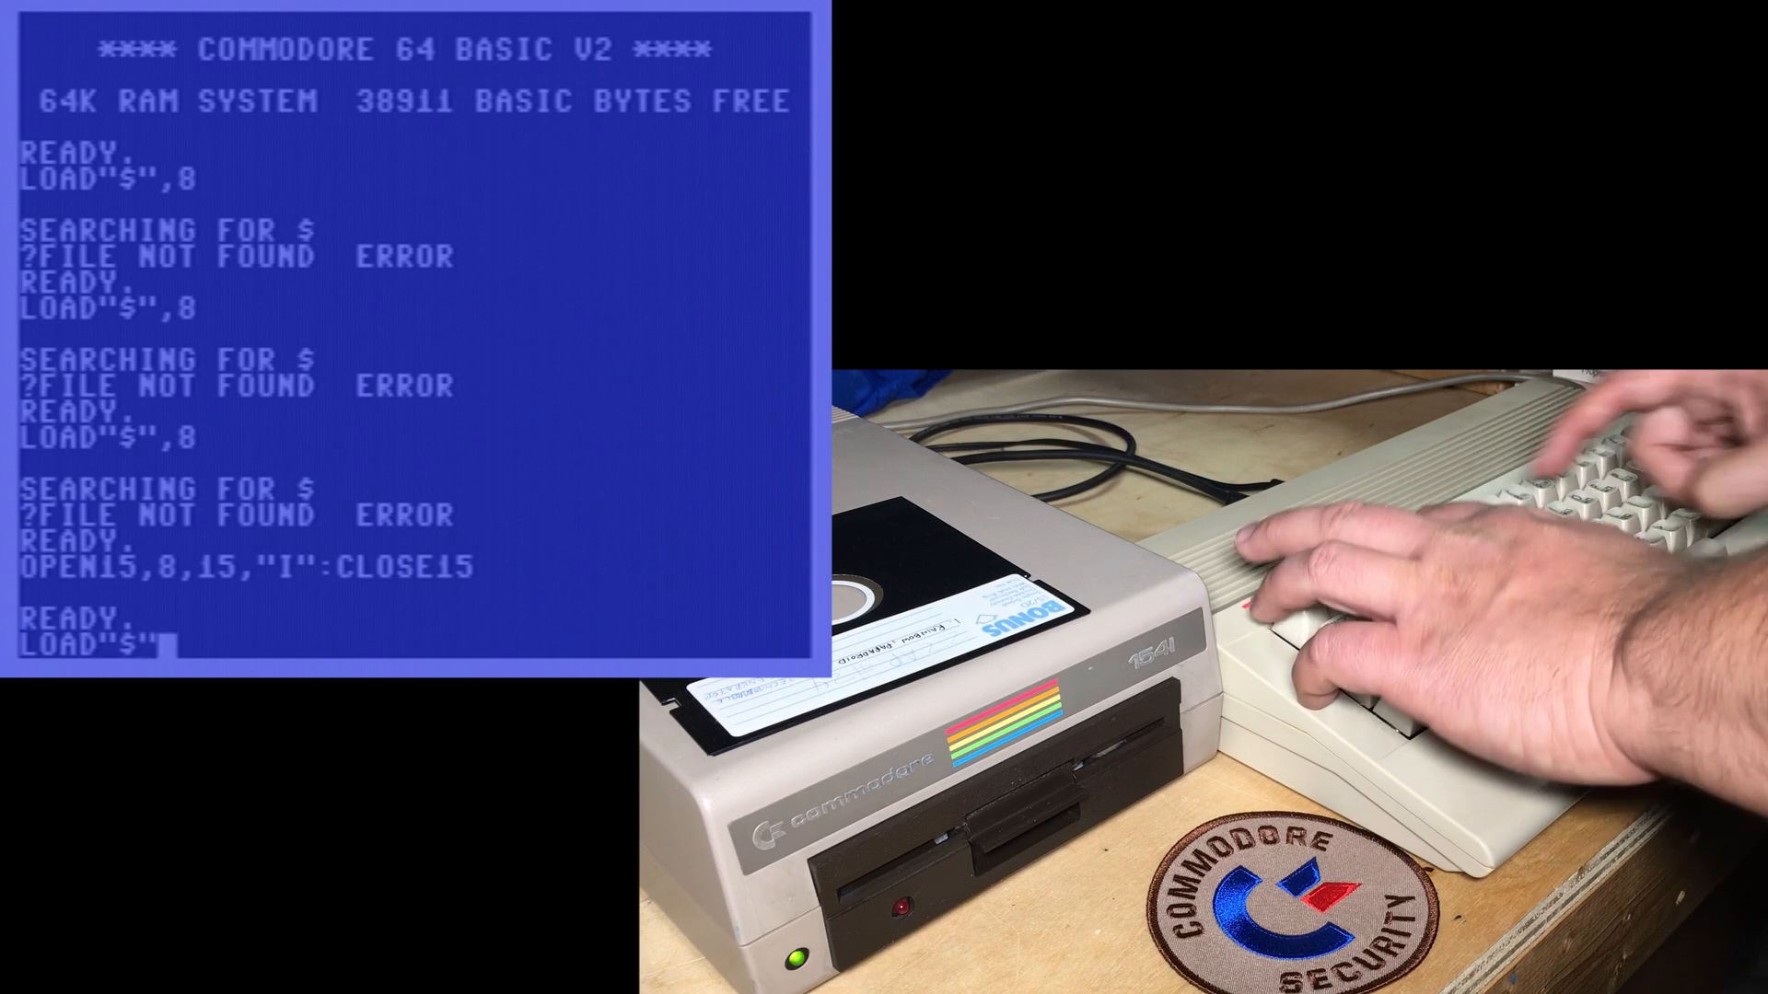
{"action": "key", "text": "Return"}
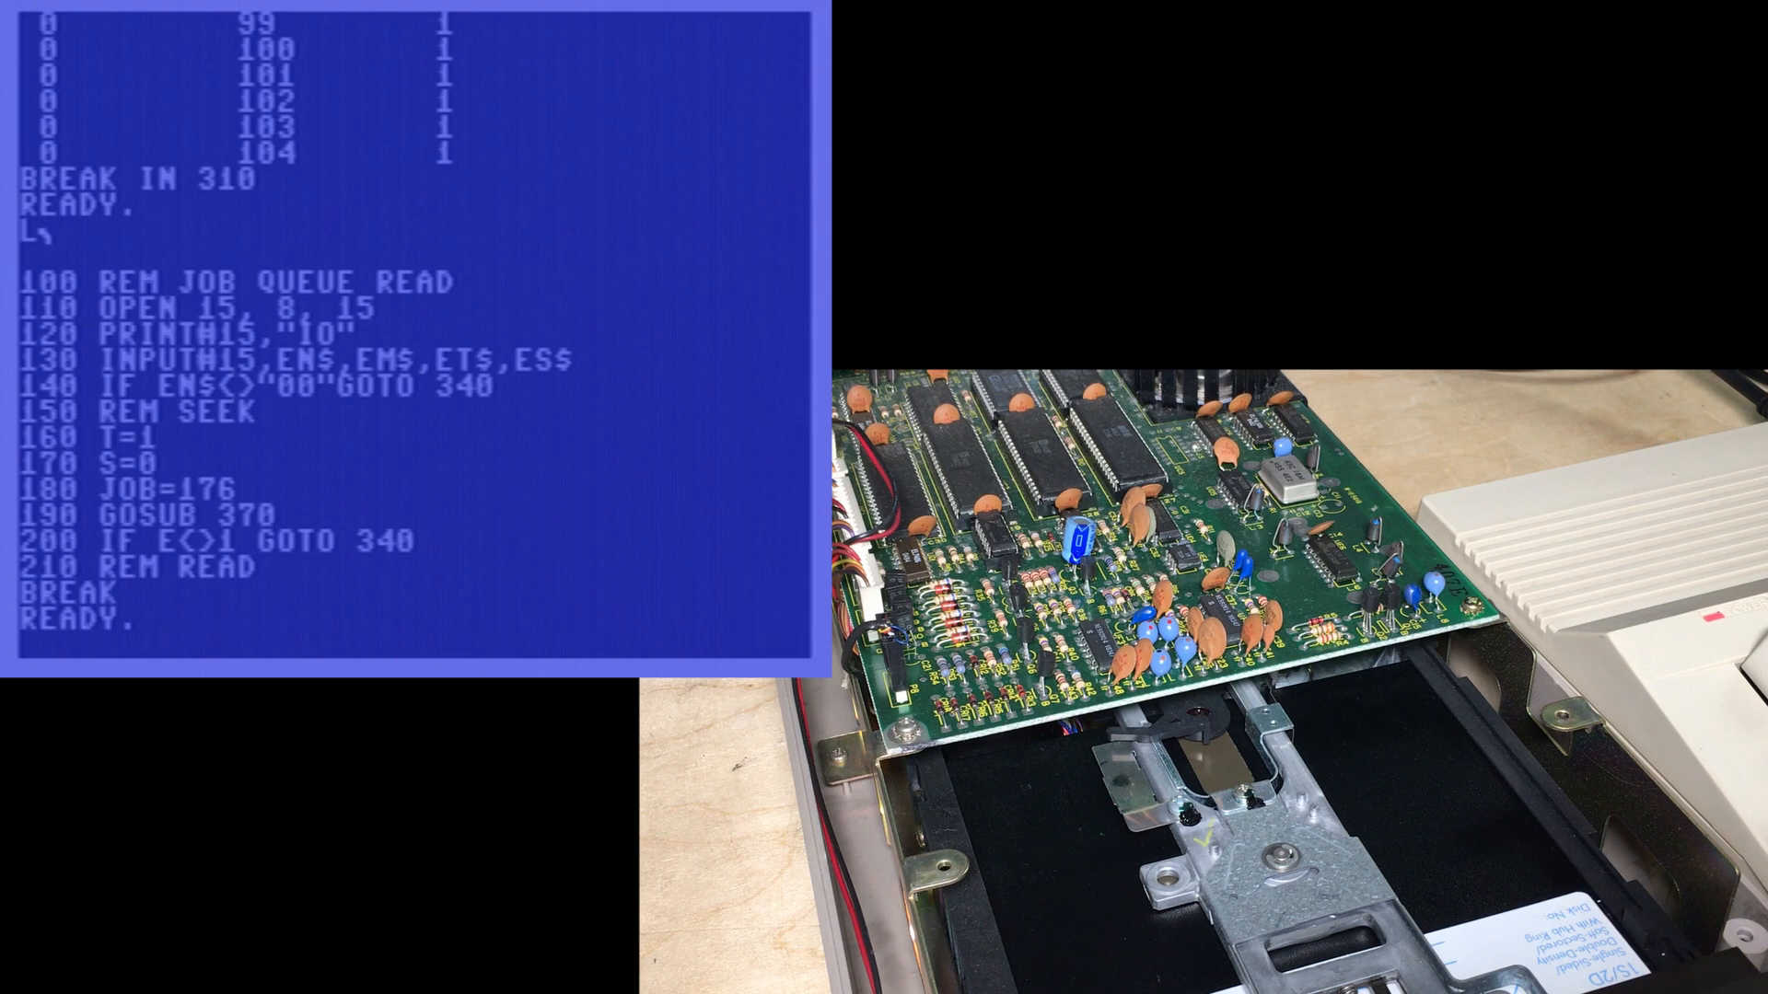
- Overtype line 160 so the program seeks track T=42
{"action": "type", "text": "35"}
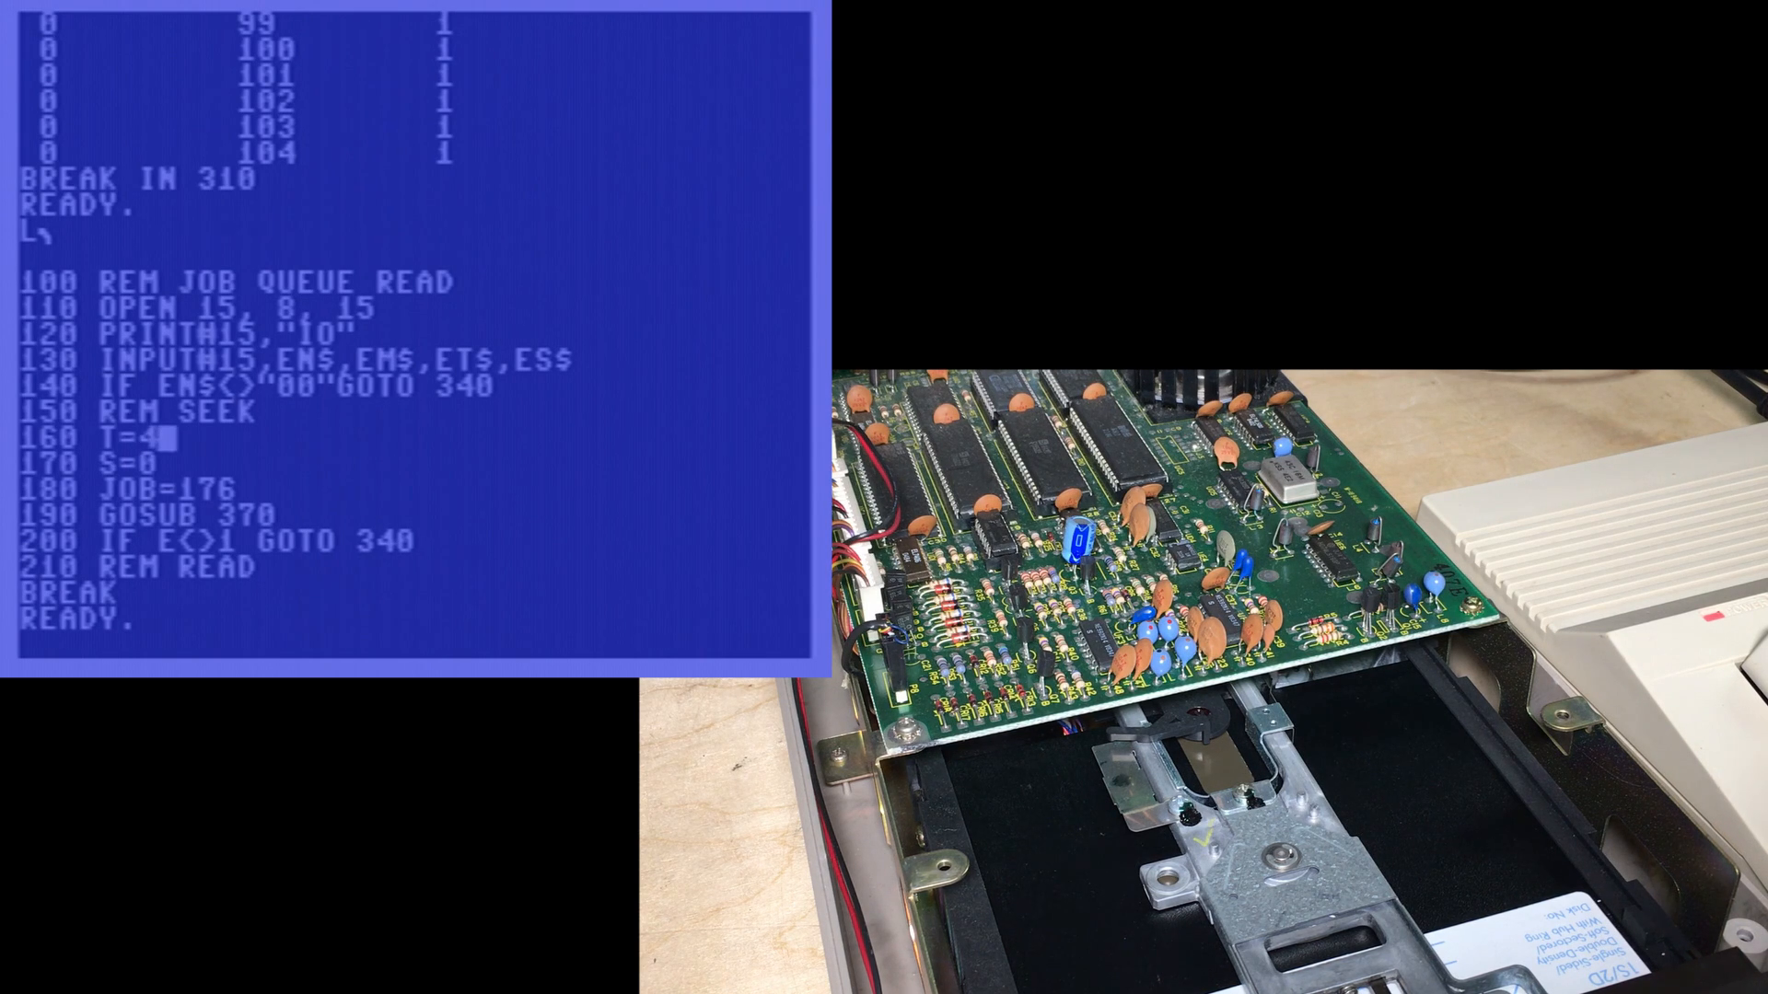
{"action": "type", "text": "2"}
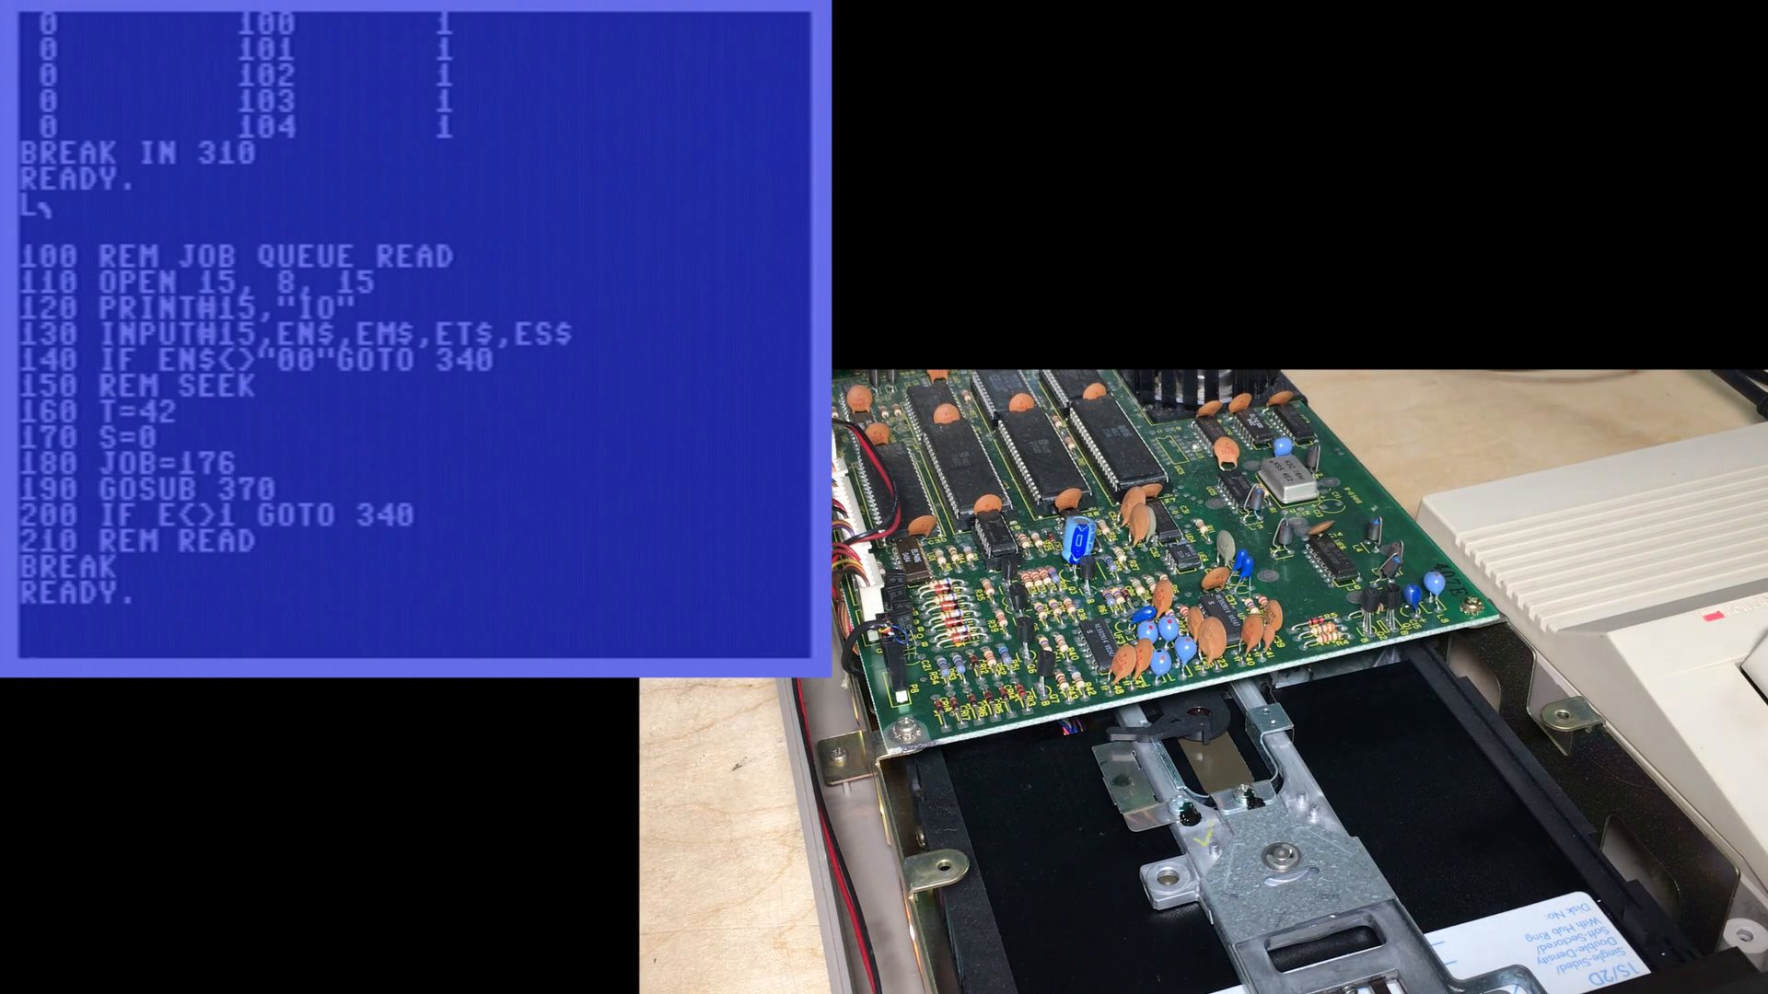
- RUN the track-42 program, which returns to READY, then begin LOAD"$"
{"action": "type", "text": "RUN"}
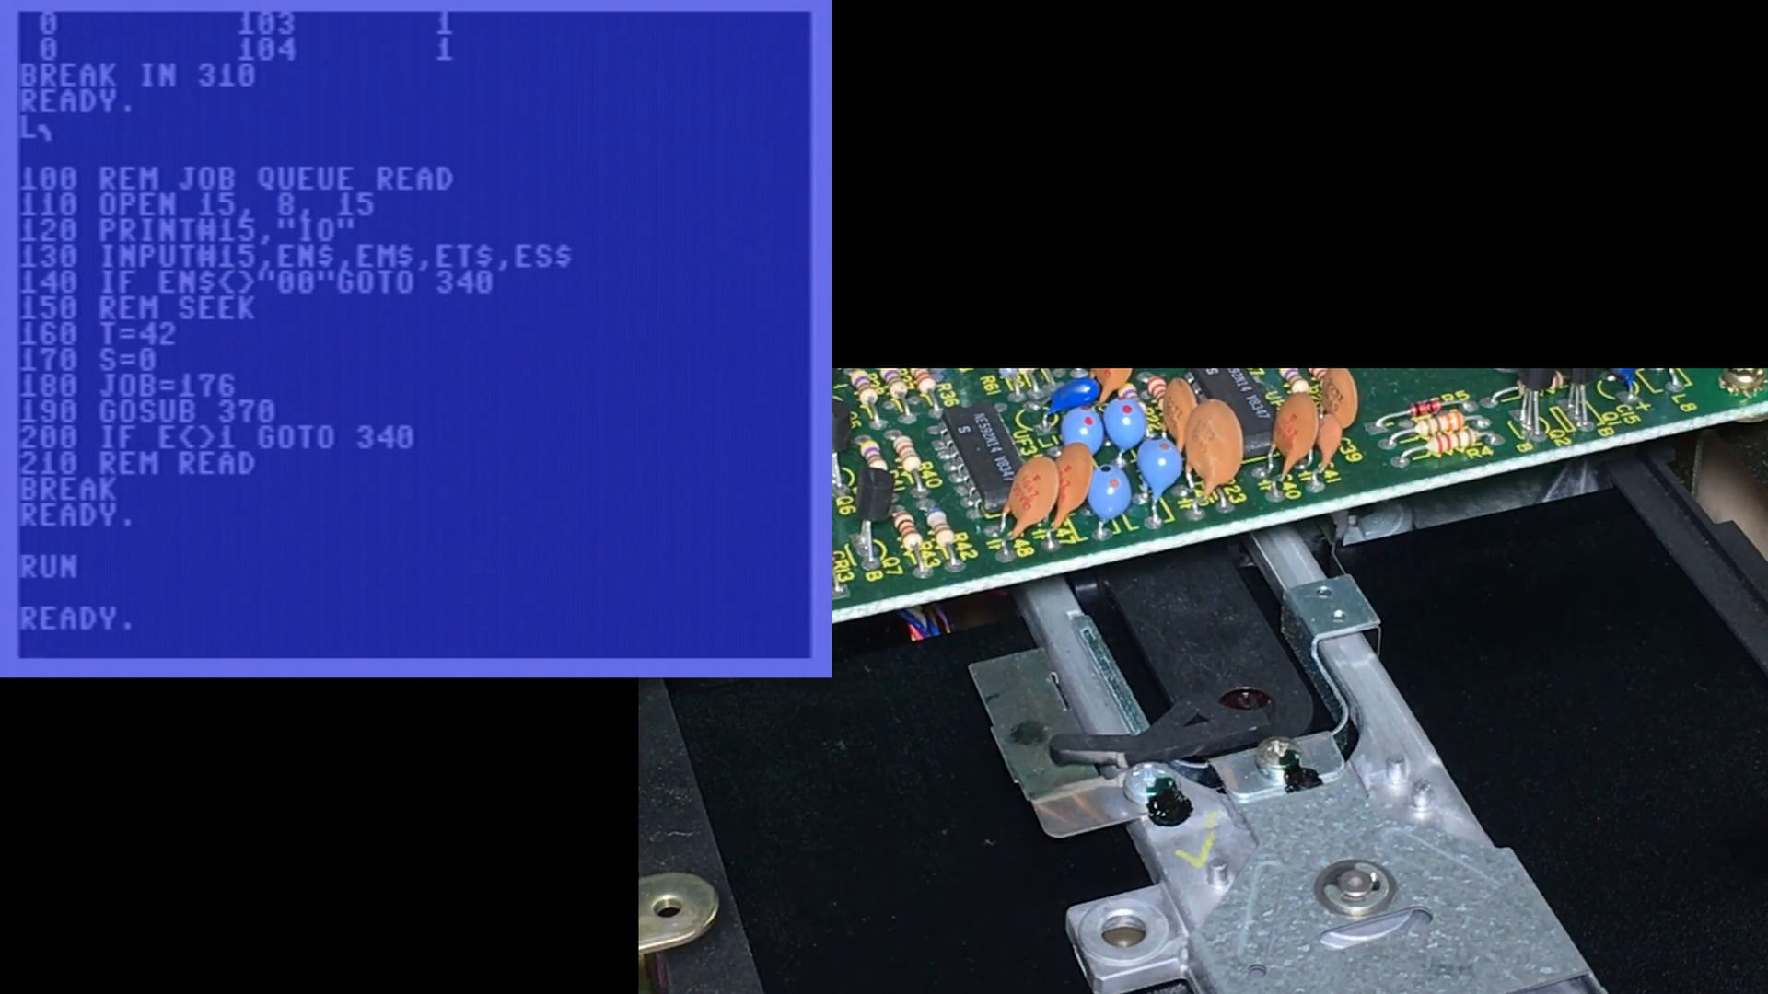
{"action": "type", "text": "LOAD\"$\""}
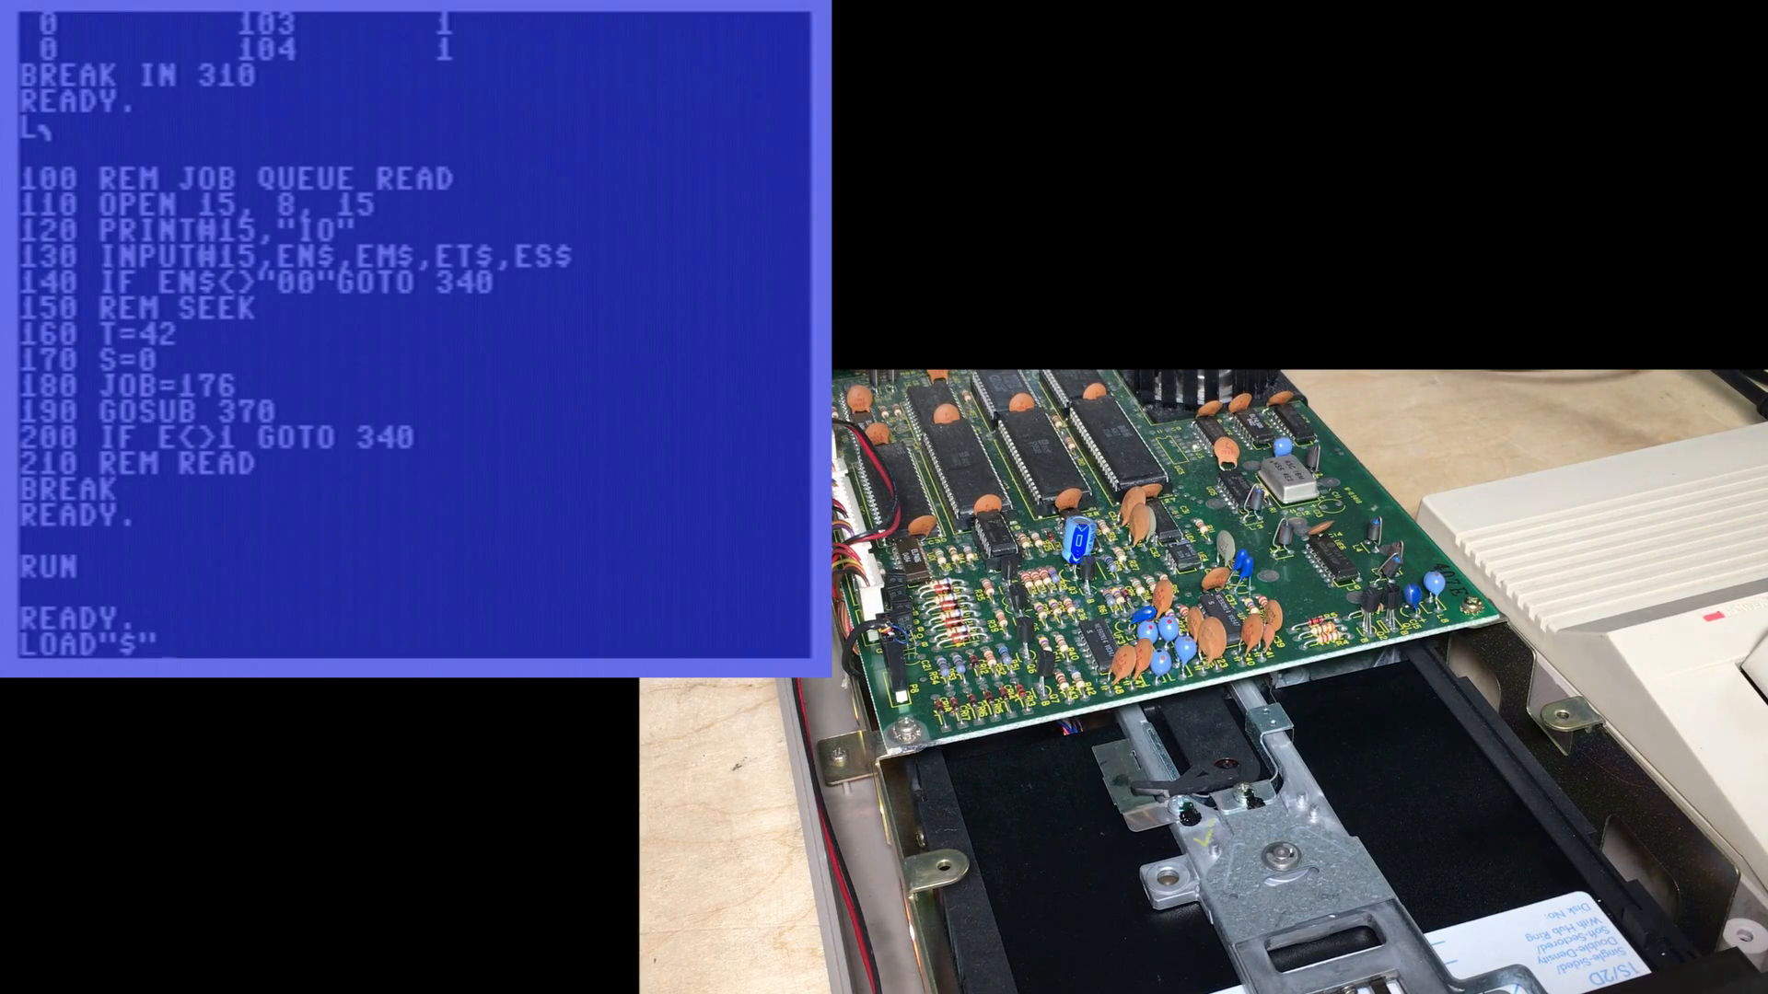
- Run LOAD"$",8, which fails with FILE NOT FOUND, then type OPEN15,8,15,"I":CLOSE15
{"action": "type", "text": ",8"}
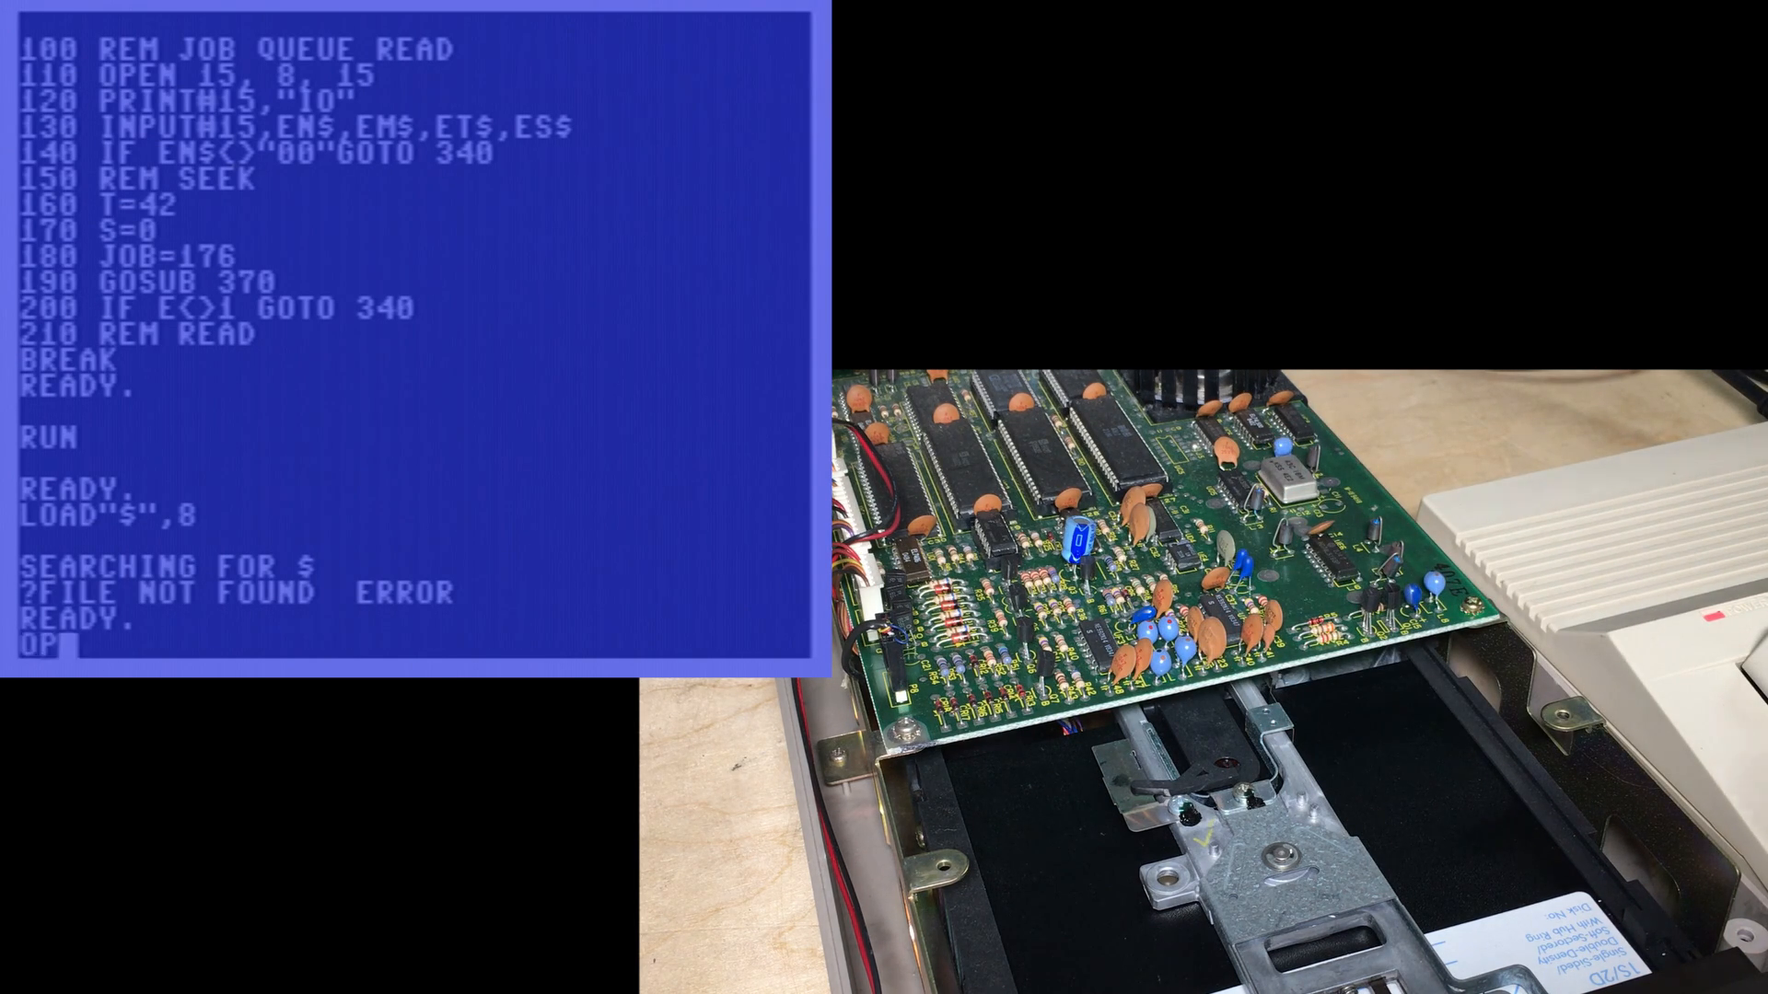
{"action": "type", "text": "OPEN15,8,15"}
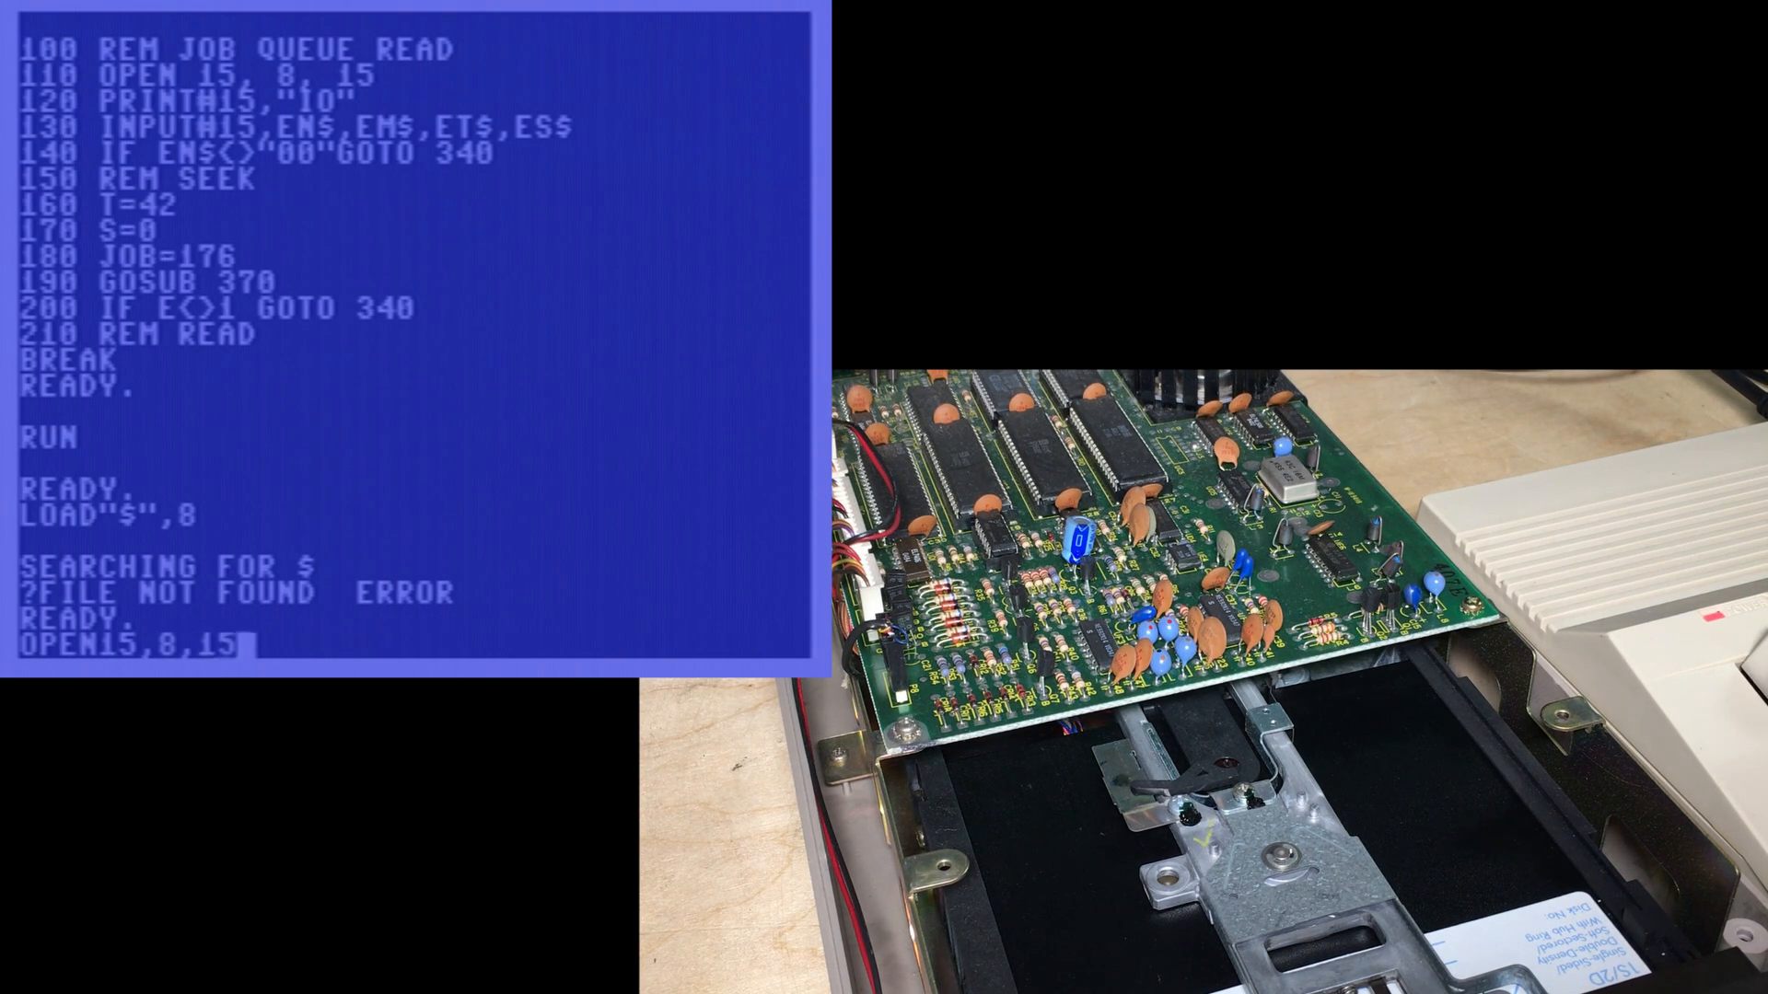
{"action": "type", "text": ",\"I\""}
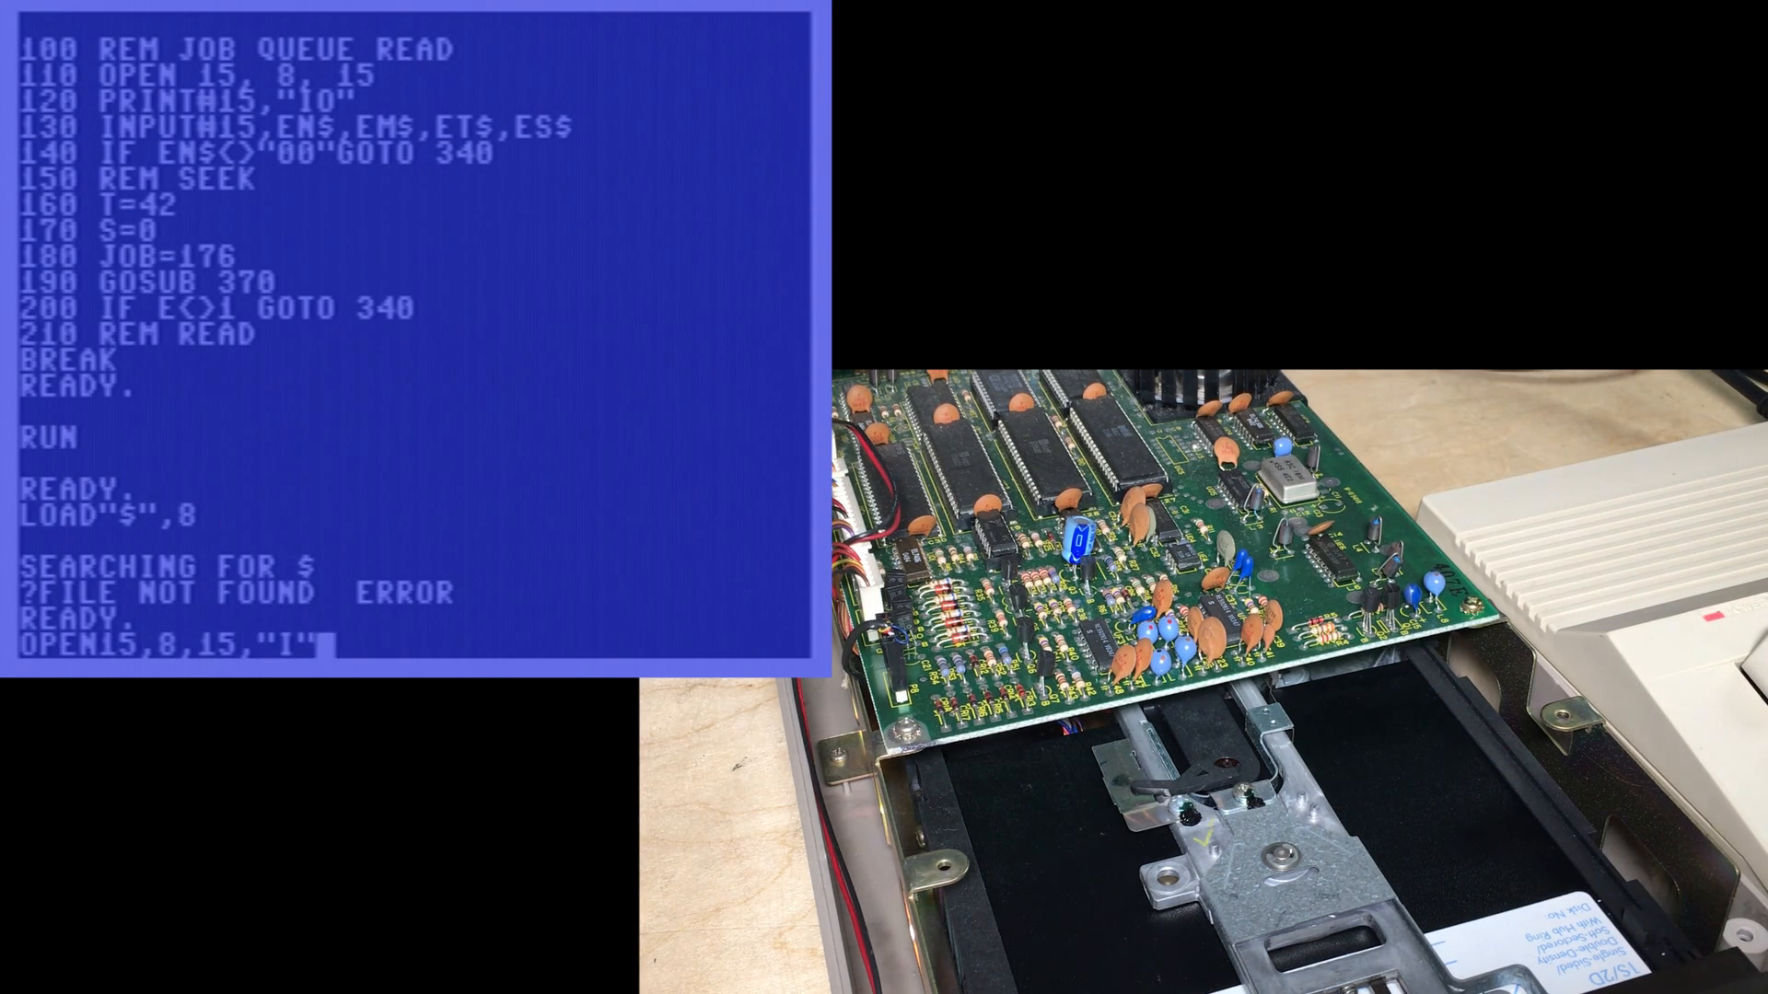
{"action": "type", "text": ":CLOSE15"}
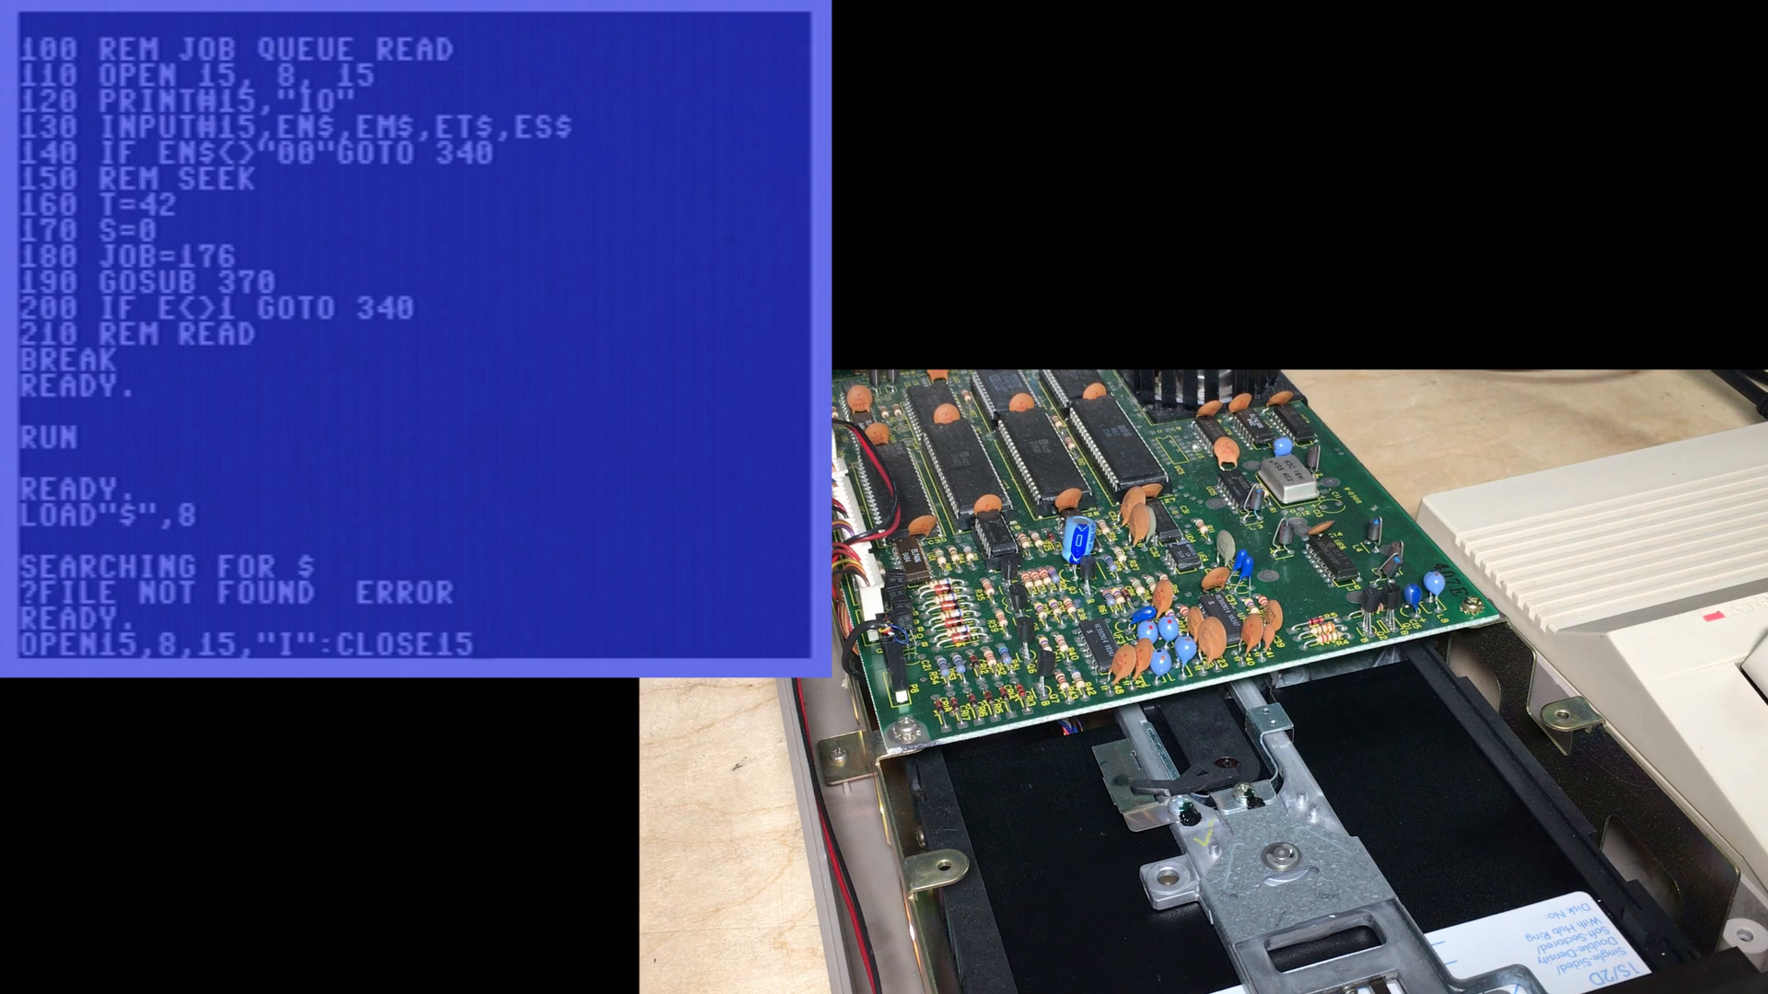